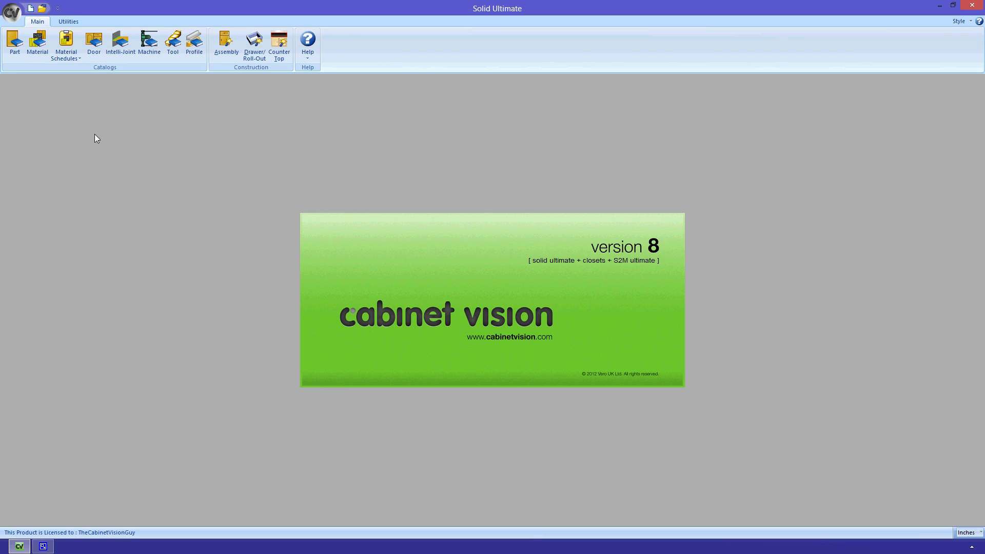
# - Review the User and General tabs of the program Preferences and confirm with OK
pyautogui.click(11, 12)
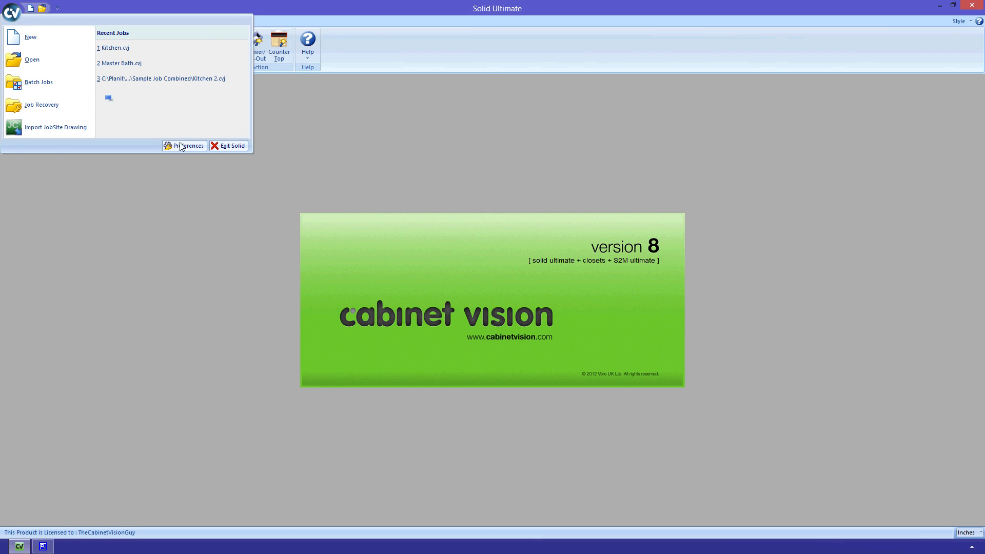
pyautogui.click(187, 145)
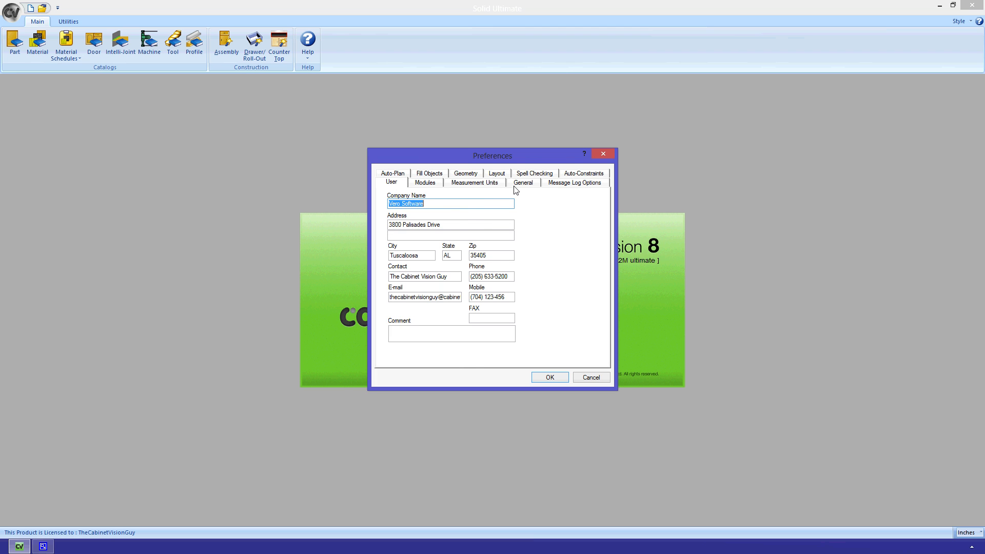
pyautogui.click(522, 182)
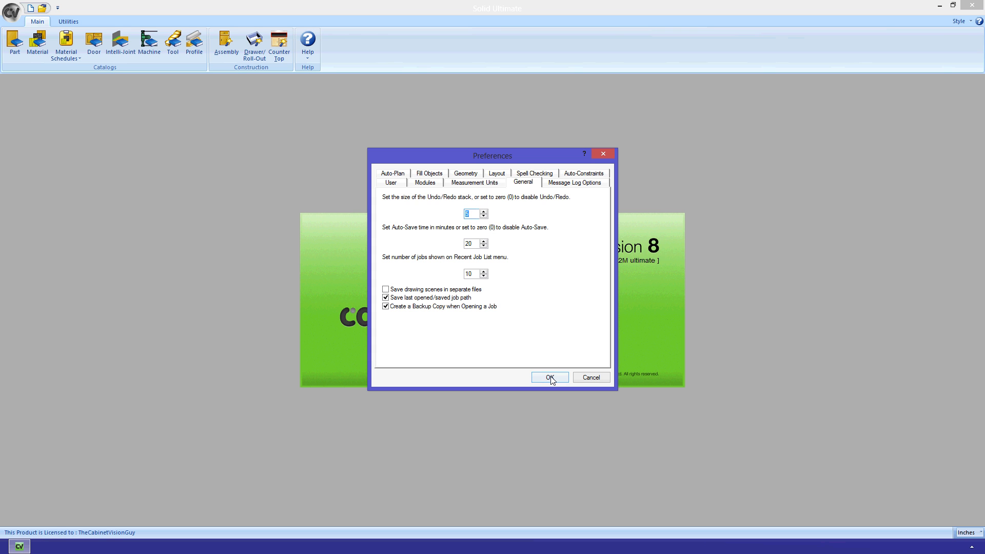
pyautogui.click(547, 376)
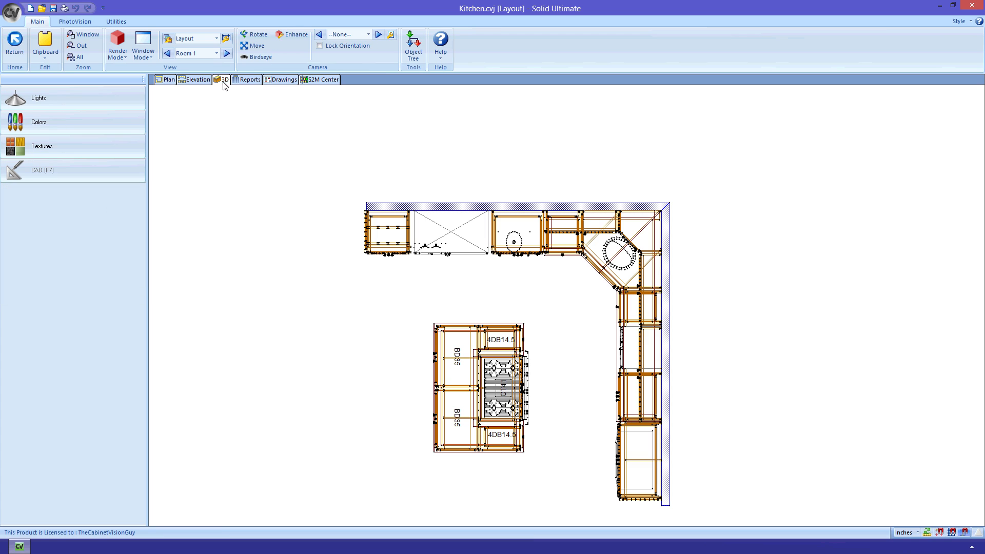
# - View the Kitchen job in 3D, then its drawing sheets including the Kitchen Island sheet
pyautogui.click(225, 79)
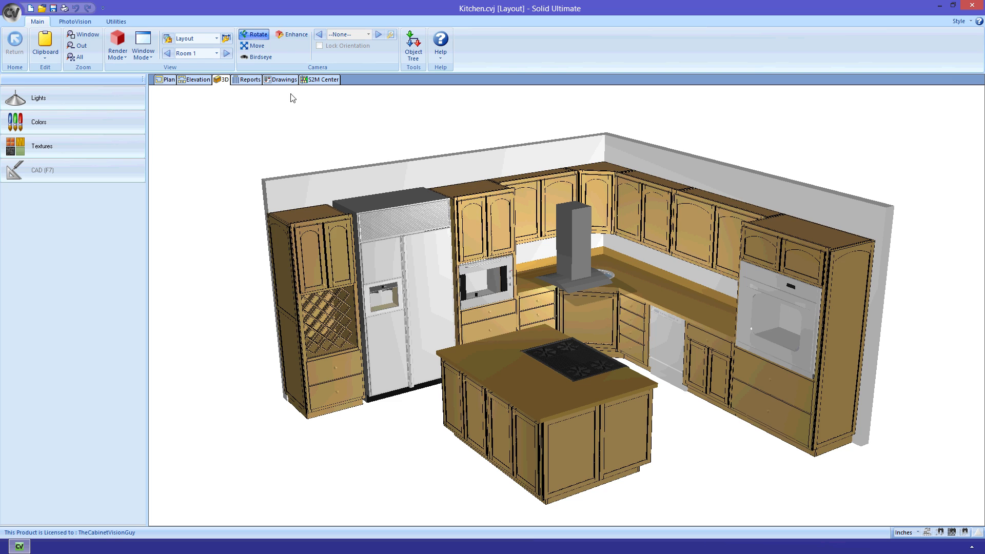
pyautogui.click(283, 80)
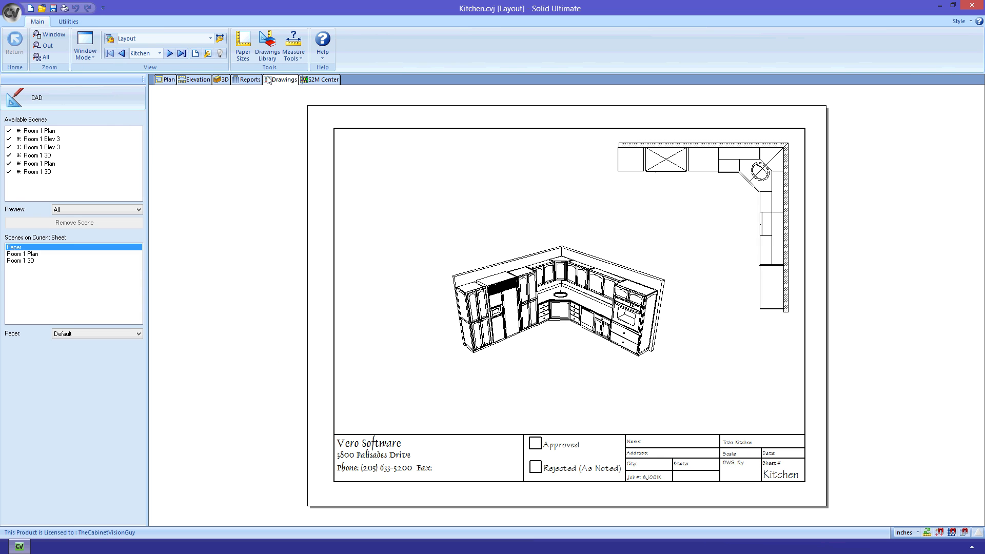
pyautogui.click(180, 52)
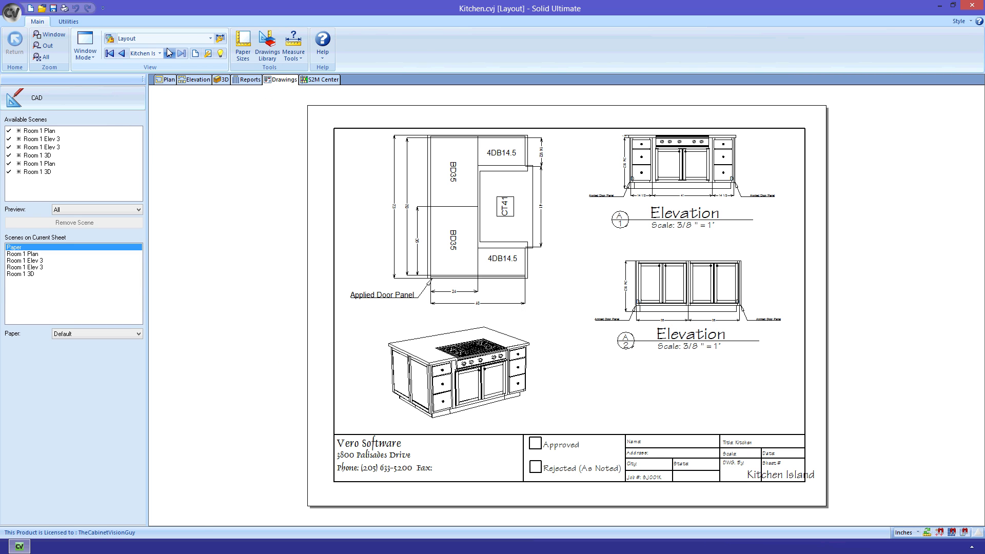
# - Confirm the job preferences, then view the Master Bath drawing sheet and return to its floor plan
pyautogui.click(11, 11)
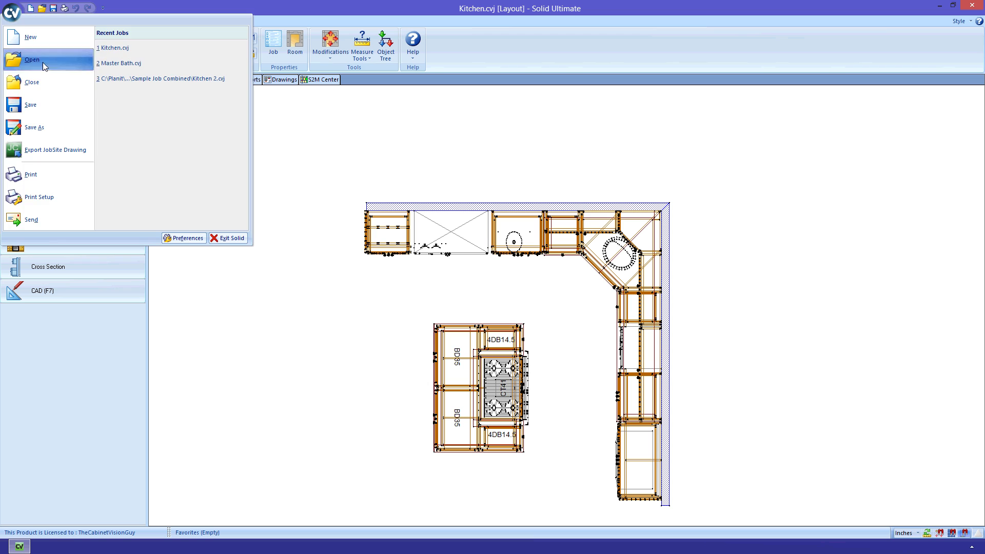
pyautogui.click(182, 237)
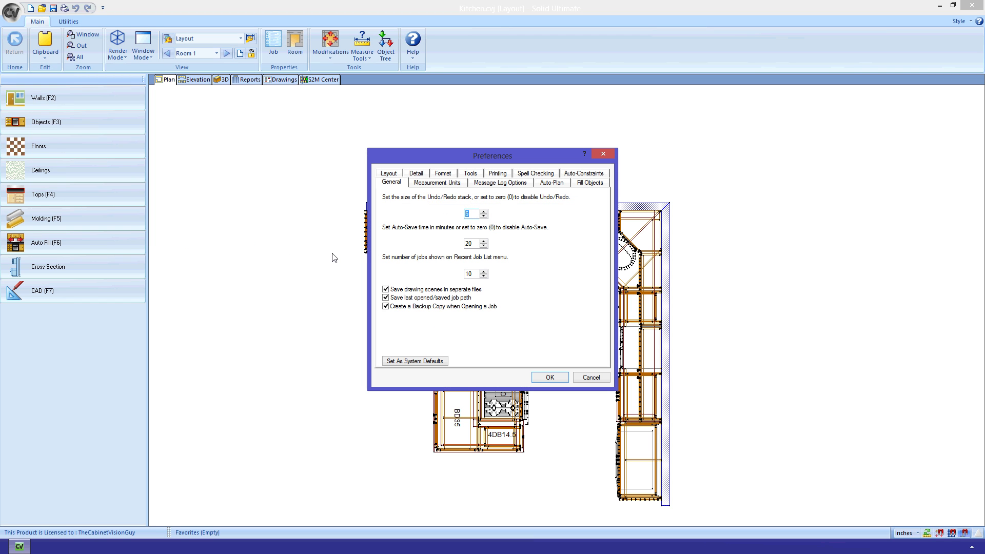
pyautogui.moveTo(549, 377)
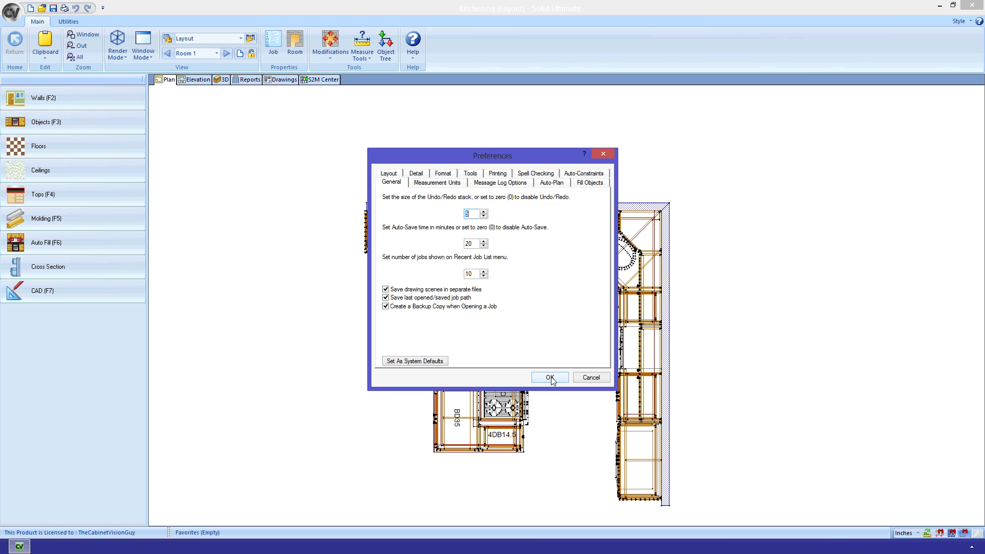
pyautogui.click(547, 376)
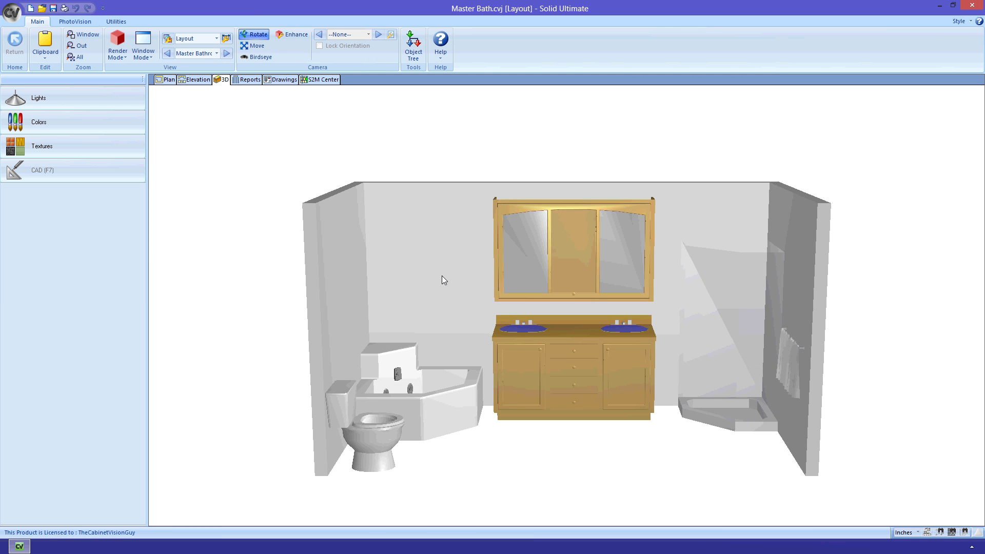
pyautogui.click(283, 79)
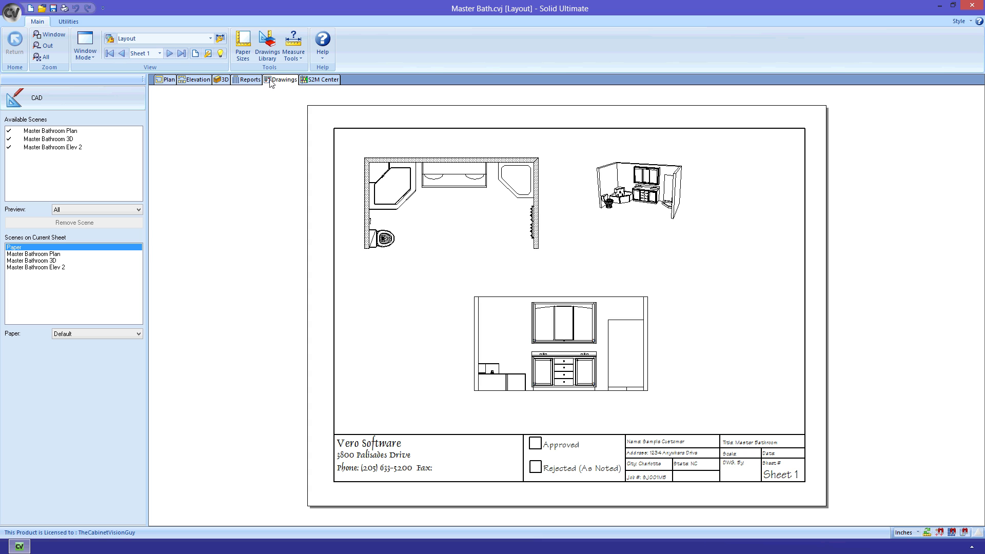
pyautogui.moveTo(168, 53)
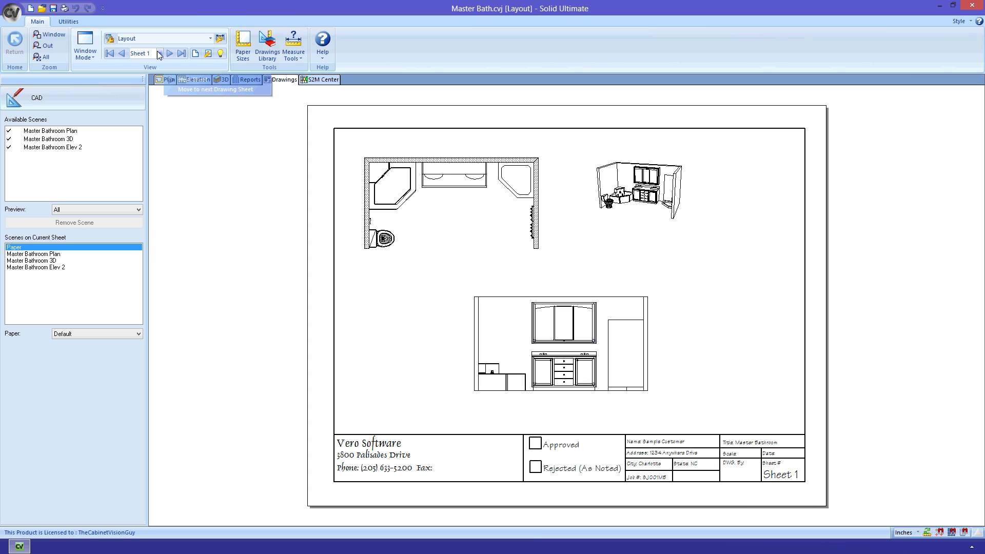
pyautogui.click(167, 79)
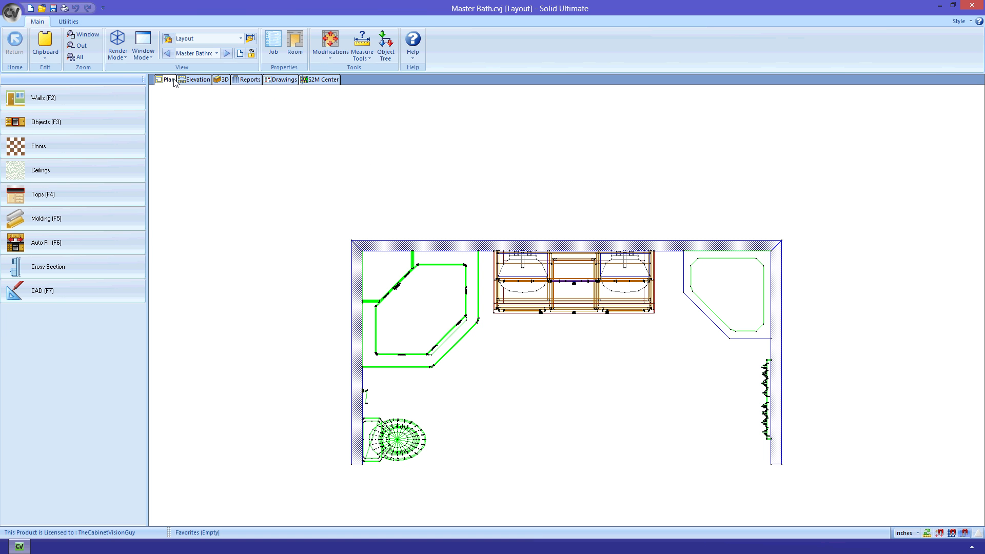
pyautogui.moveTo(167, 80)
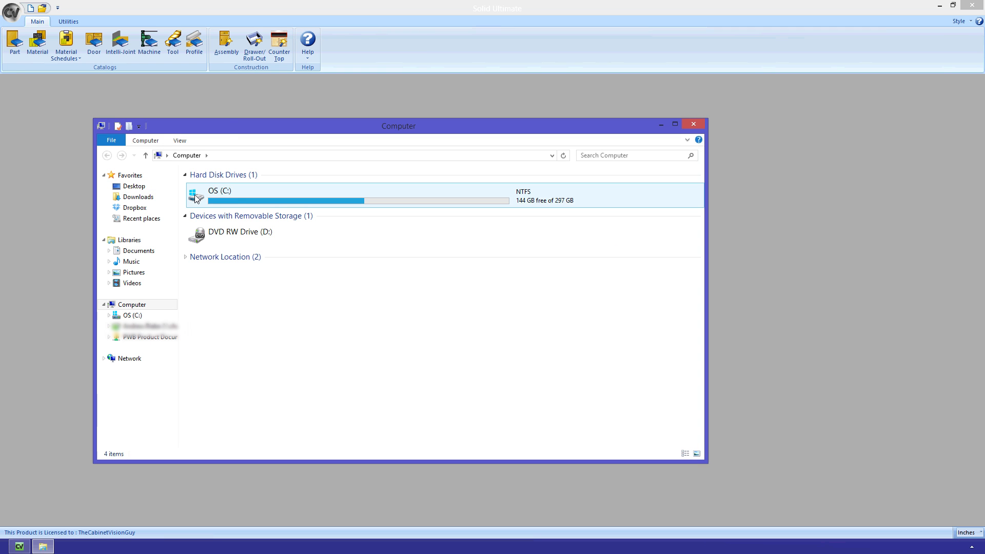
# - Navigate C: > Planit > Solid_8_0 > Jobs into the Sample Job Combined folder
pyautogui.doubleClick(219, 195)
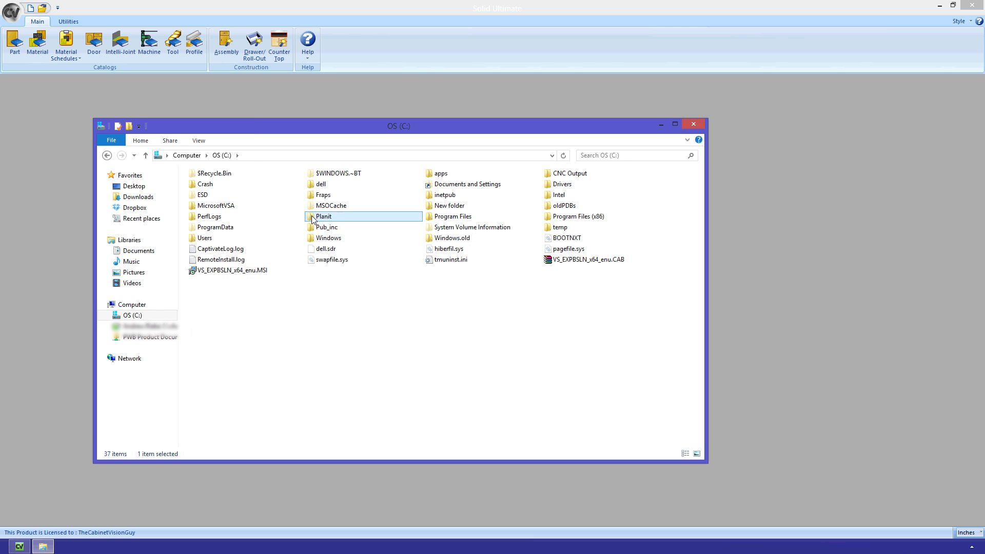
pyautogui.doubleClick(323, 217)
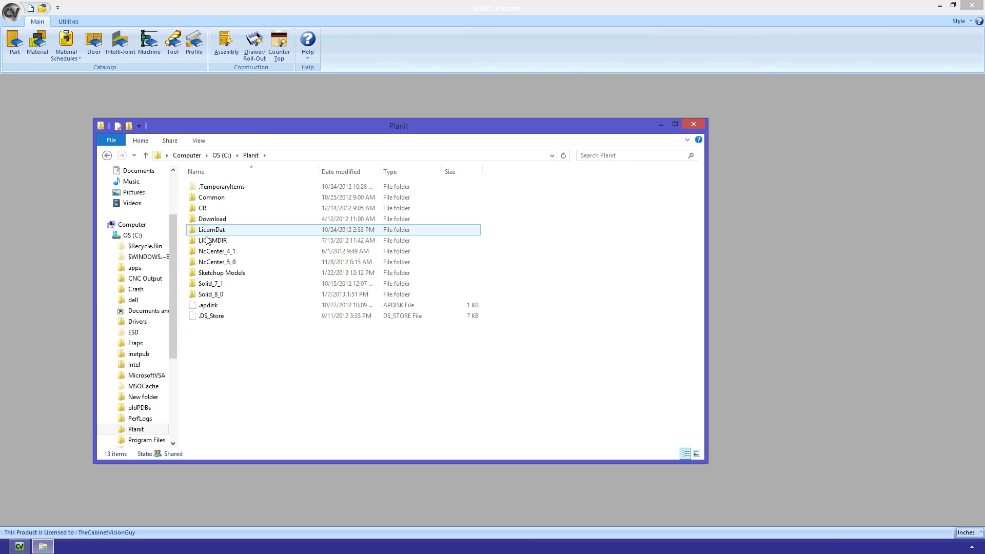
pyautogui.doubleClick(212, 295)
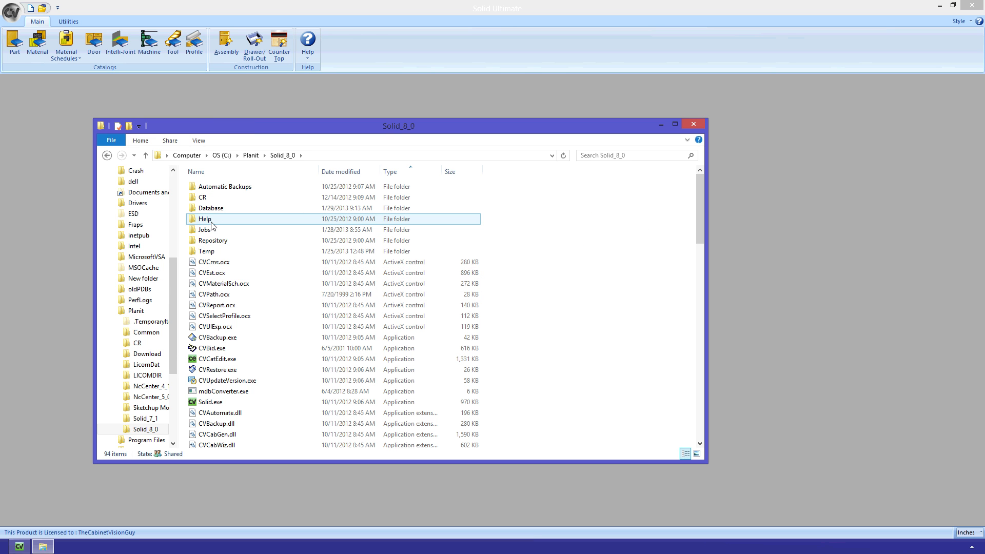
pyautogui.doubleClick(205, 229)
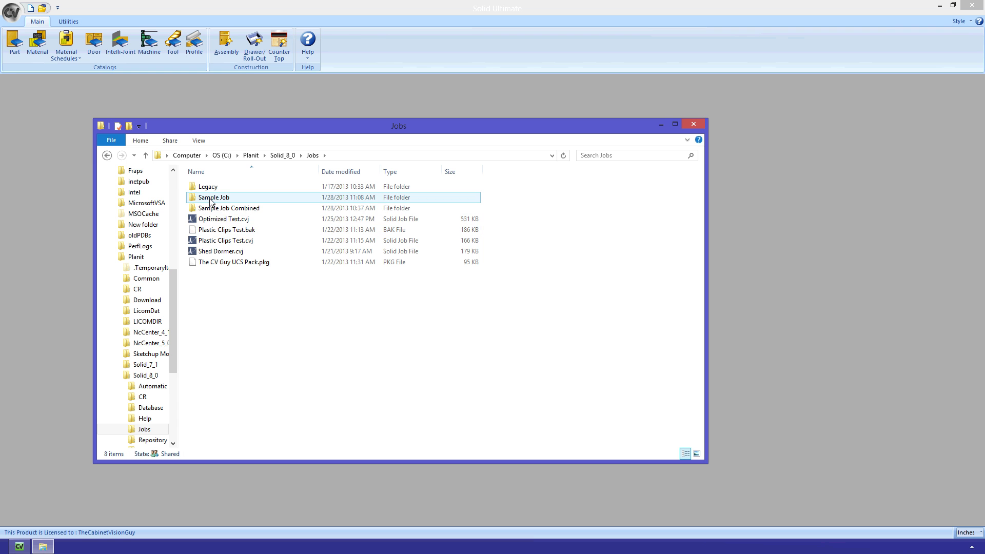
pyautogui.doubleClick(213, 197)
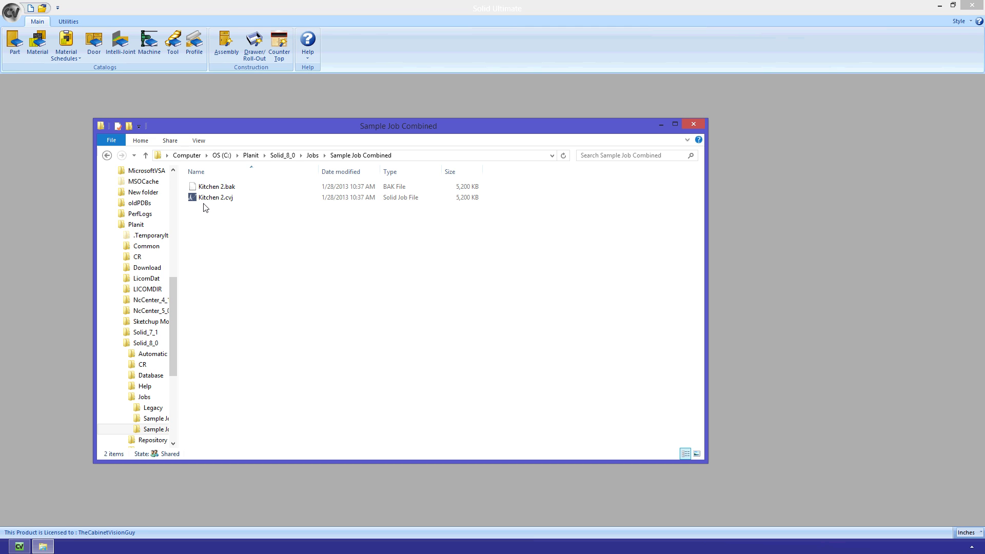
# - Copy the Kitchen 2.cvj job file and switch to the Sample Job folder
pyautogui.rightClick(214, 197)
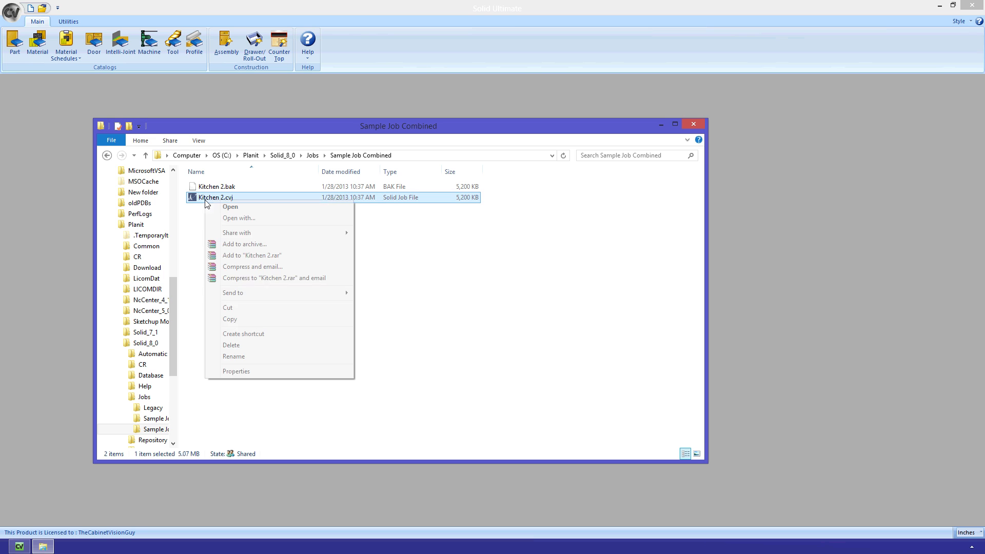
pyautogui.moveTo(231, 320)
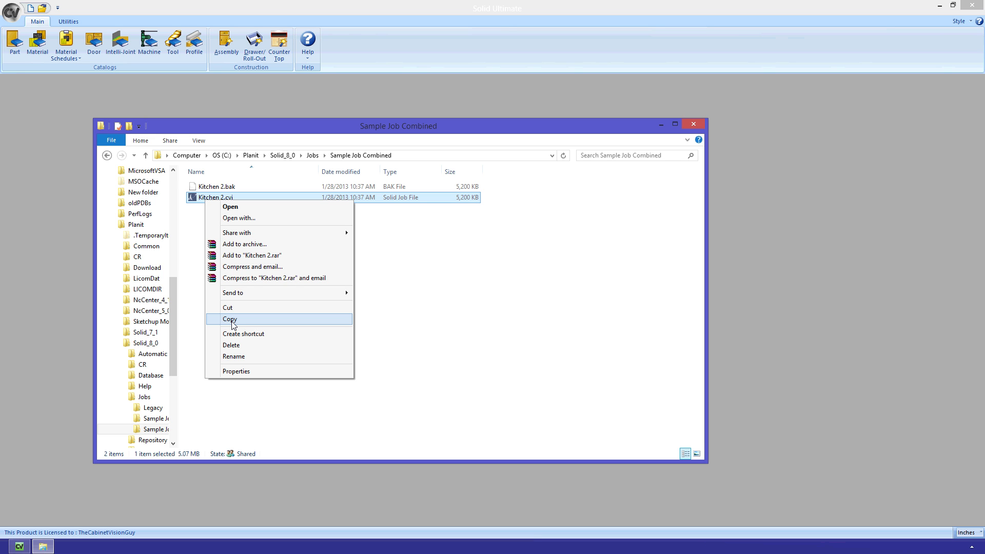
pyautogui.click(230, 206)
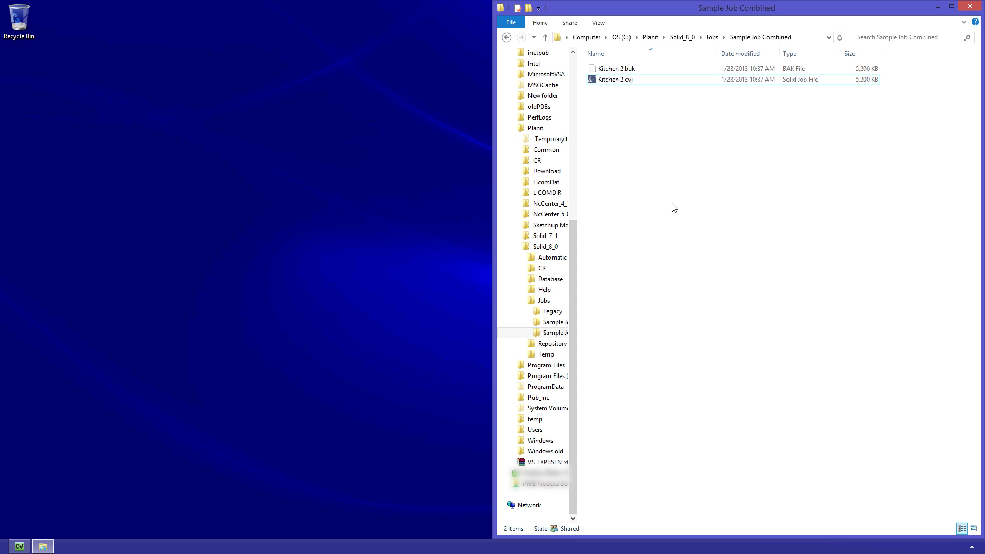
pyautogui.click(731, 271)
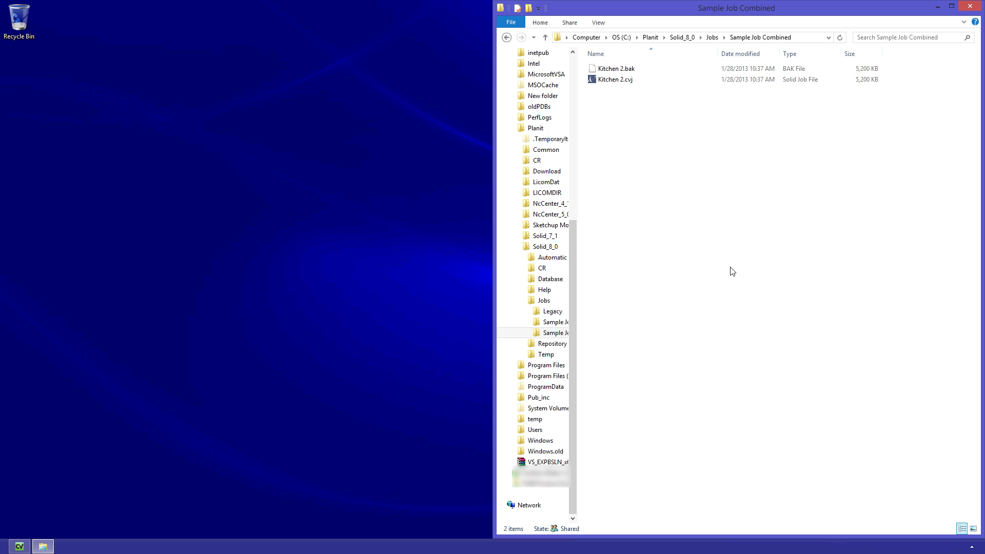
pyautogui.click(712, 37)
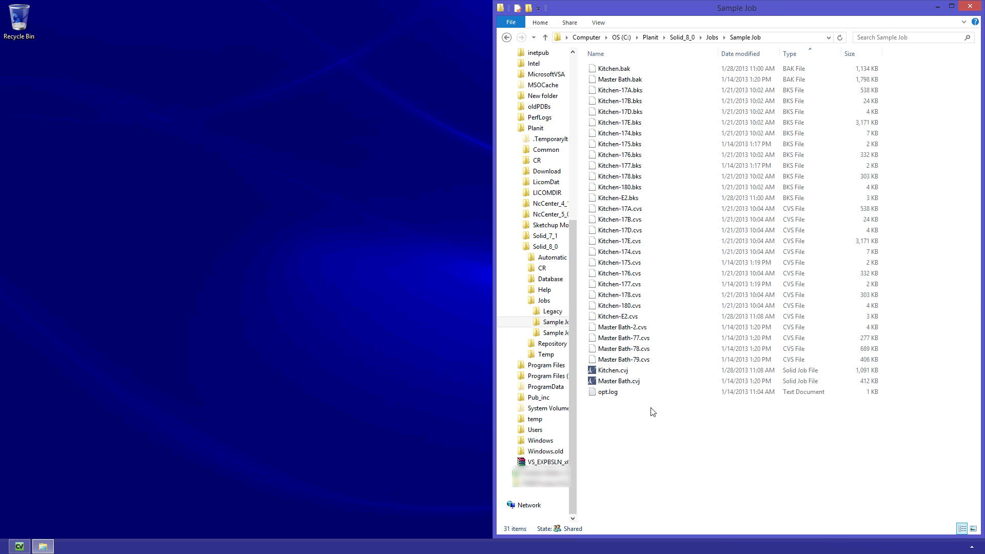
pyautogui.press('ctrl+a')
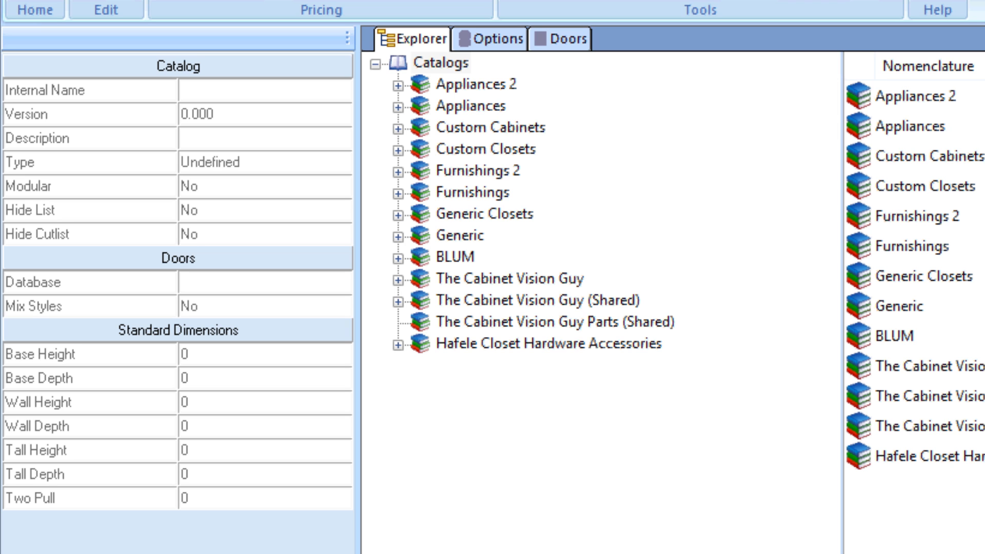
# - Select The Cabinet Vision Guy catalog node in the Explorer tree
pyautogui.click(510, 278)
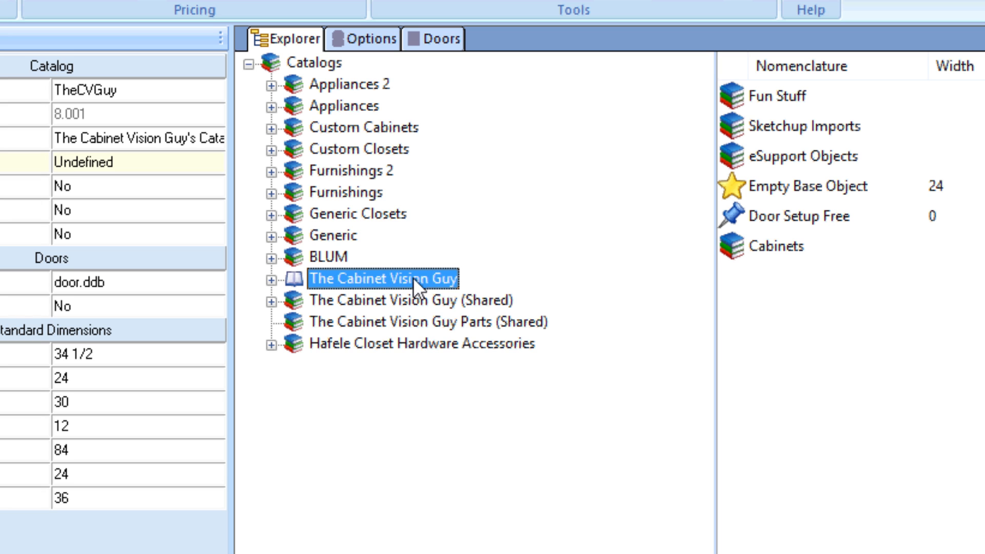
# - Add a new menu labelled Sample Menu with the default icon to The Cabinet Vision Guy catalog
pyautogui.click(271, 278)
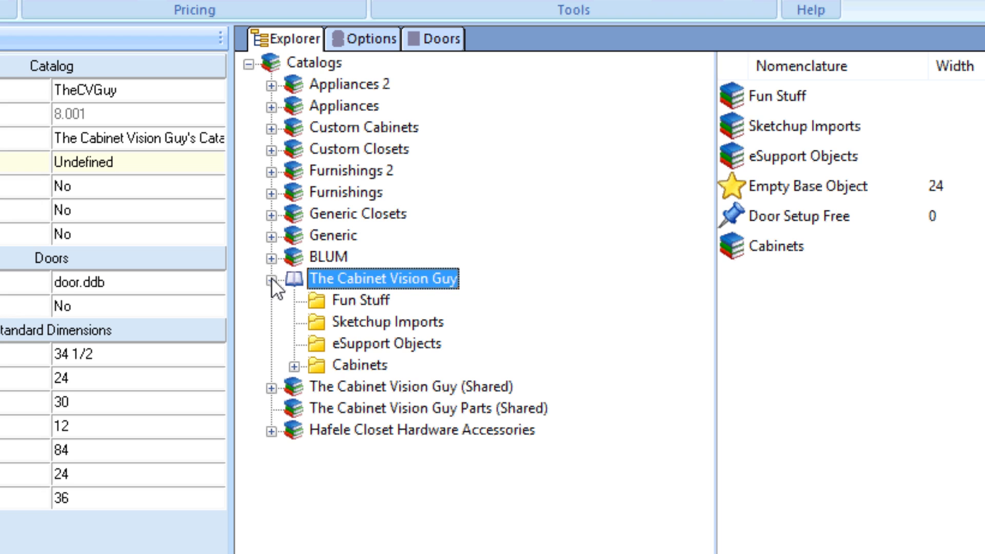
pyautogui.click(291, 366)
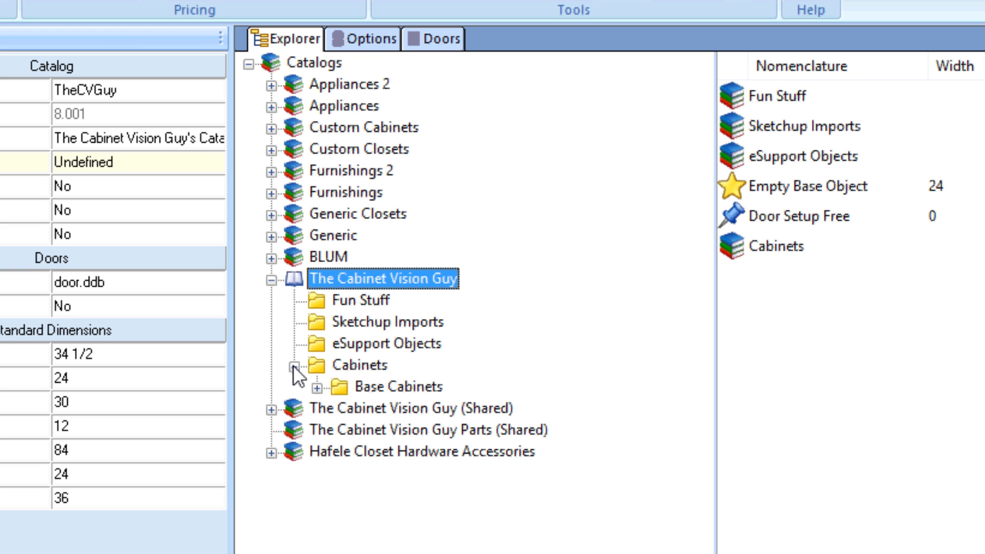
pyautogui.rightClick(382, 278)
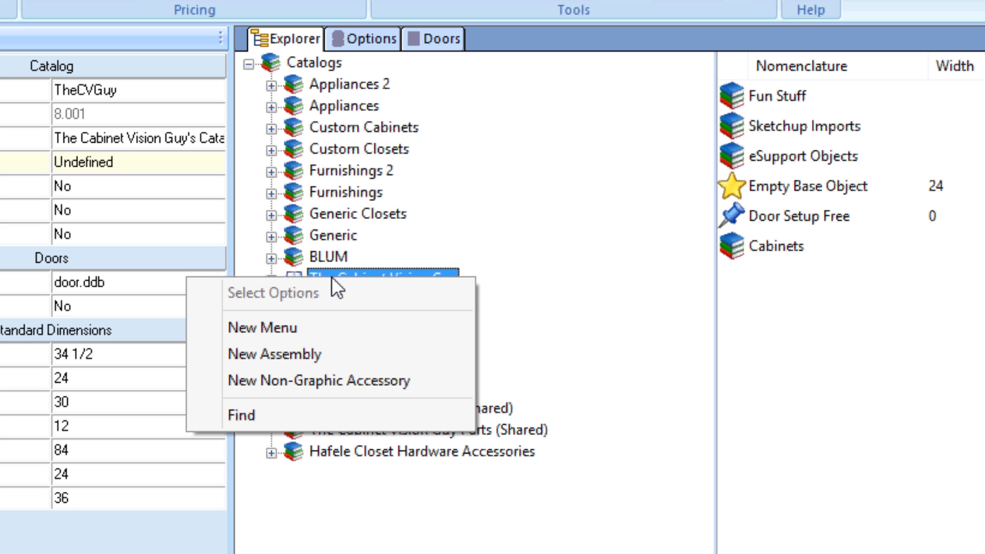
pyautogui.click(261, 329)
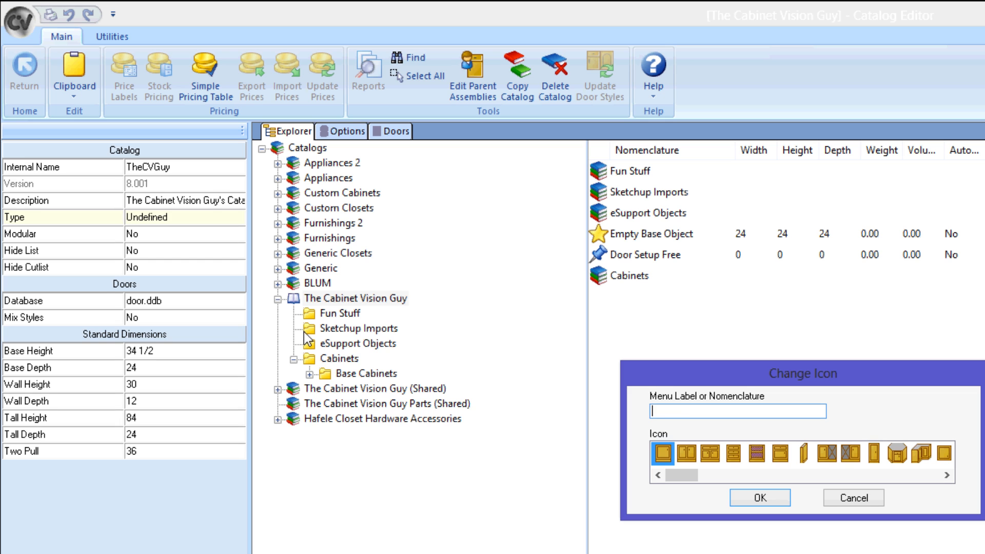
pyautogui.write('Sample Menu')
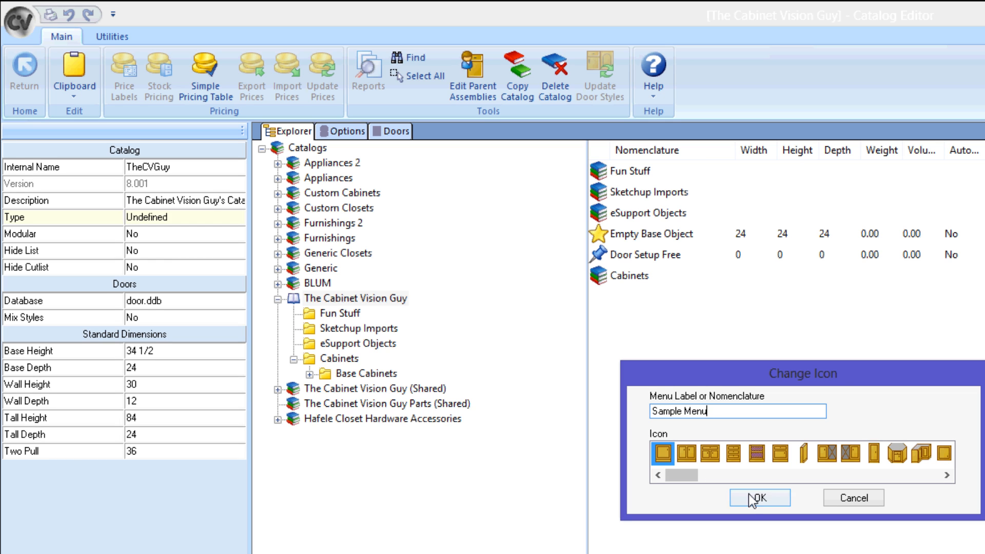
pyautogui.click(757, 497)
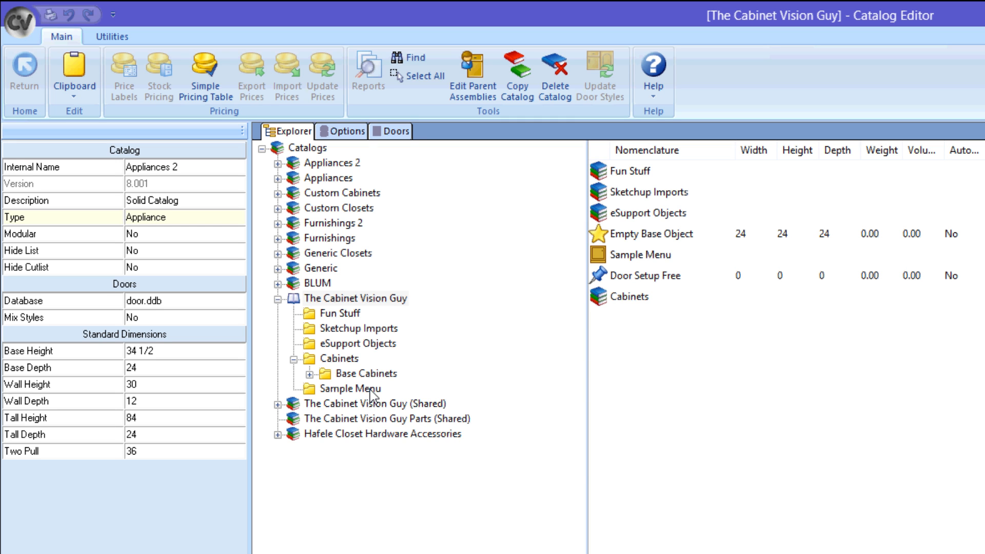
# - Open the empty Sample Menu and bring up the Select Options choices for adding items
pyautogui.click(349, 388)
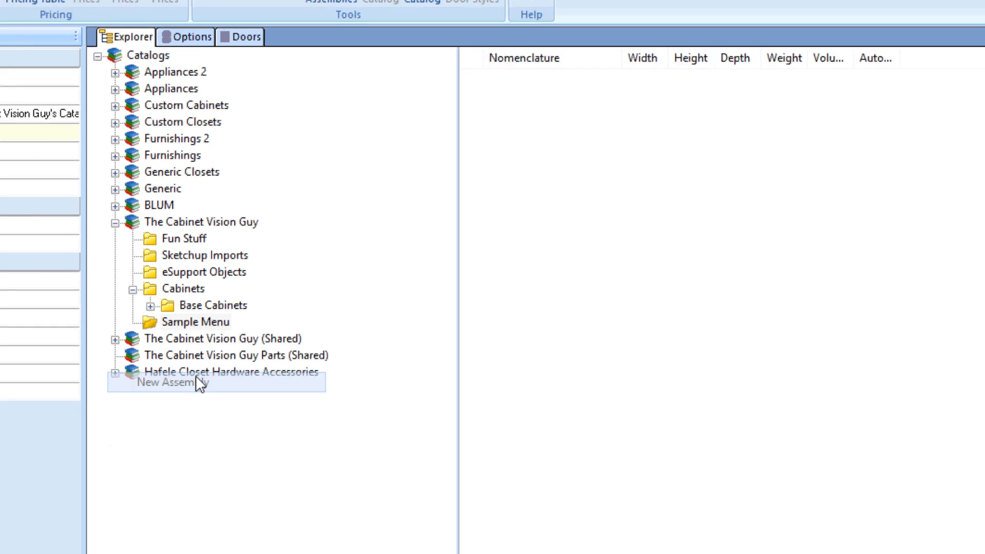
pyautogui.click(173, 382)
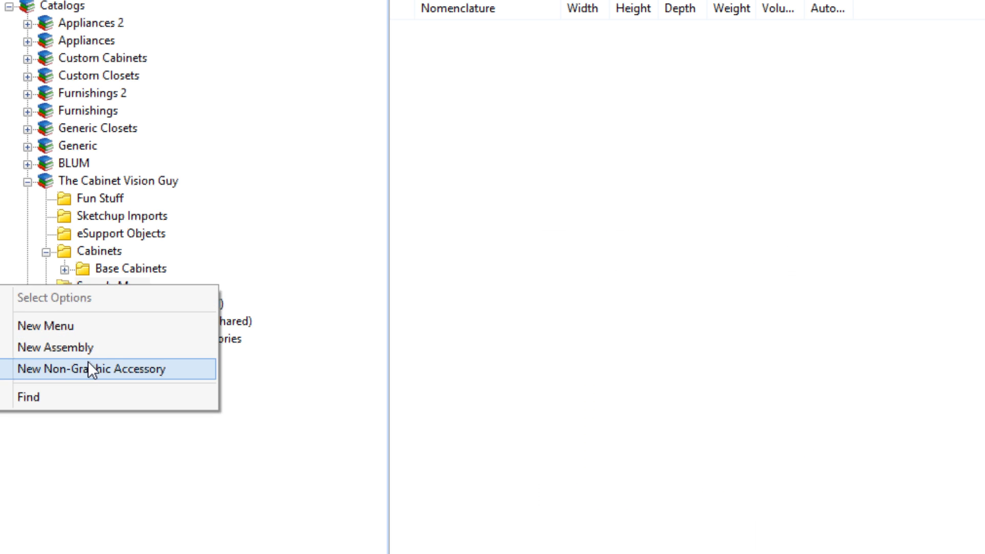
pyautogui.click(98, 368)
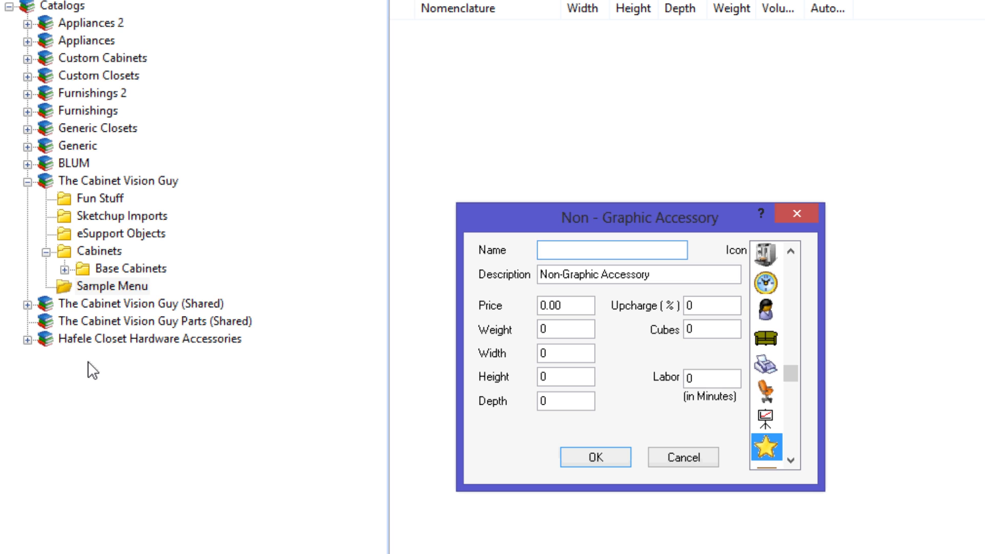
pyautogui.click(682, 457)
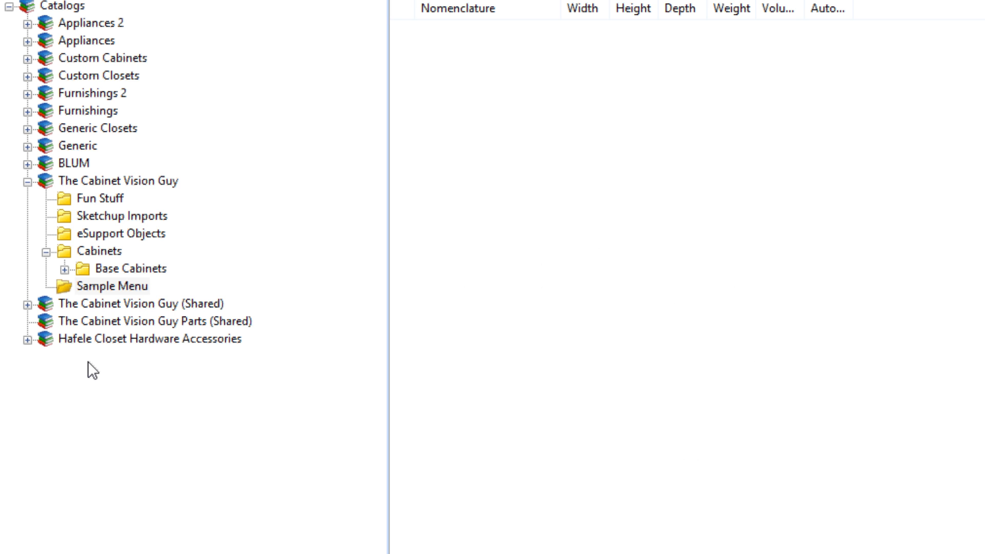
pyautogui.click(18, 12)
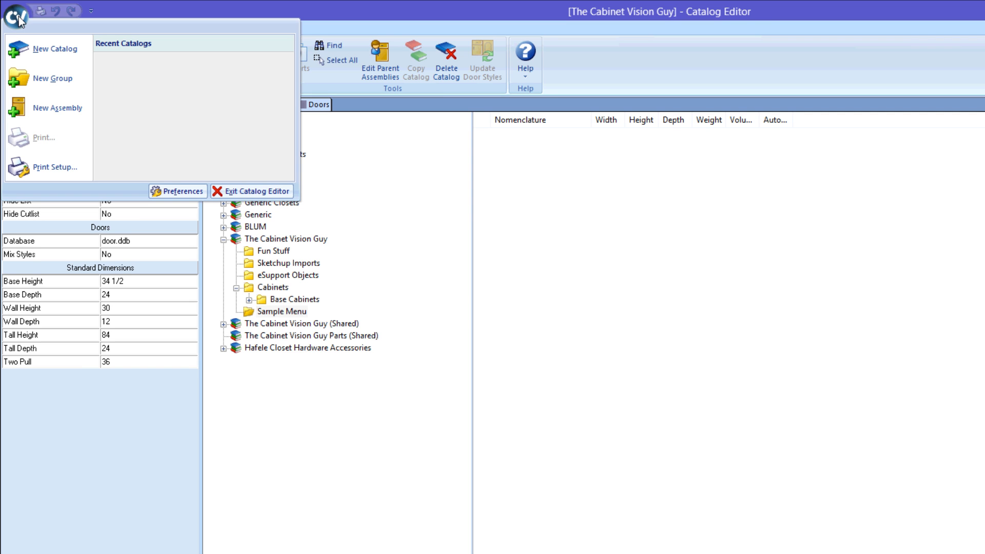
# - Create a new catalog named My New Catalog with a first menu labelled My First Category
pyautogui.click(44, 48)
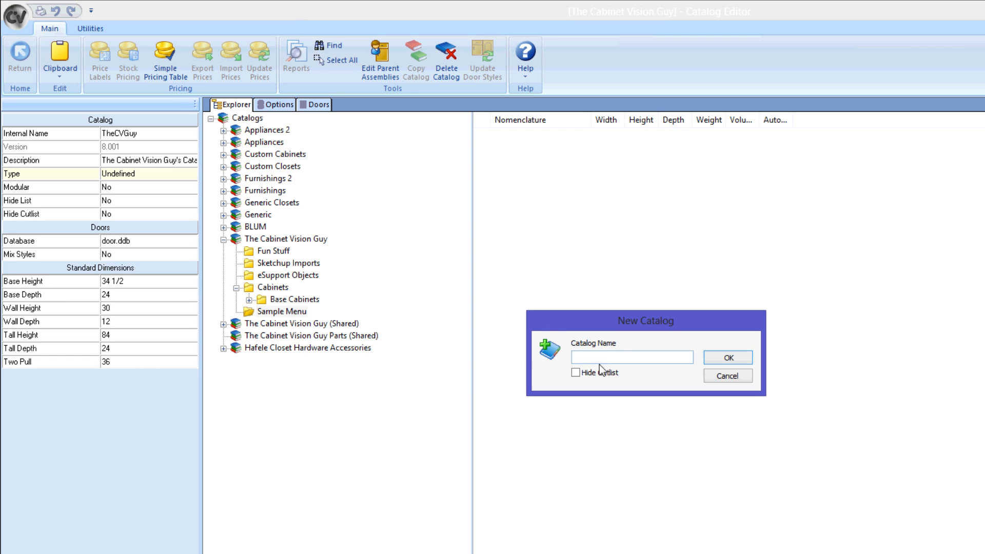
pyautogui.write('My New Catalog')
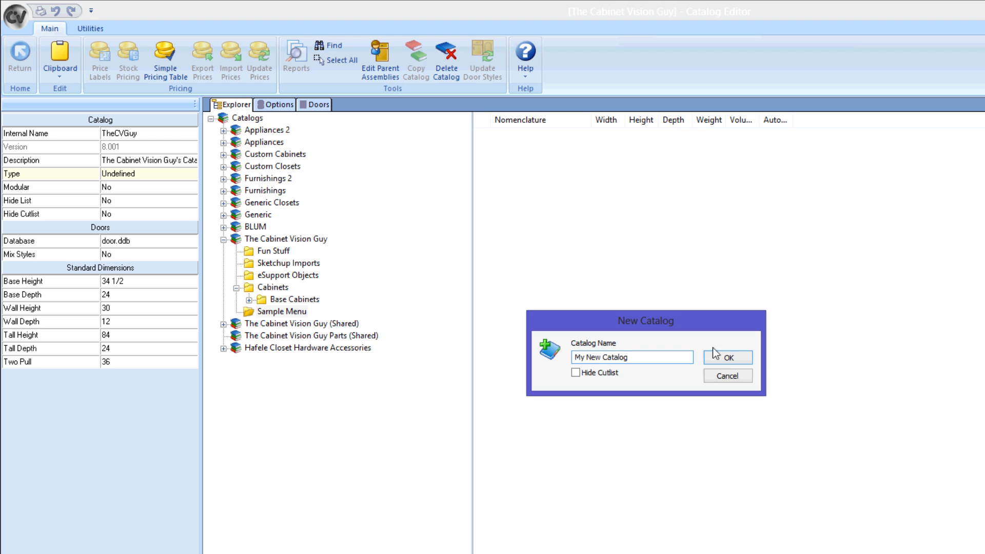
pyautogui.click(726, 358)
pyautogui.write('My First')
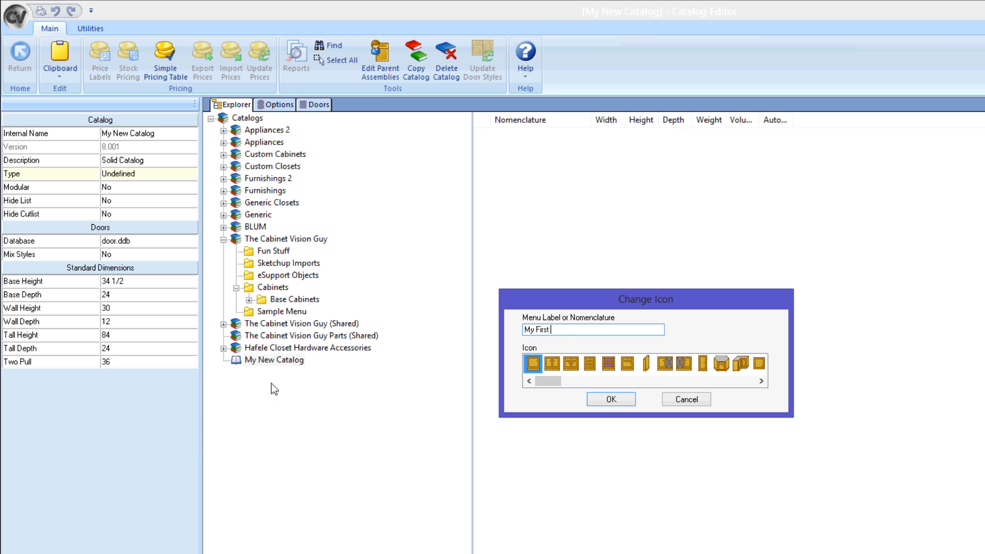
pyautogui.click(610, 399)
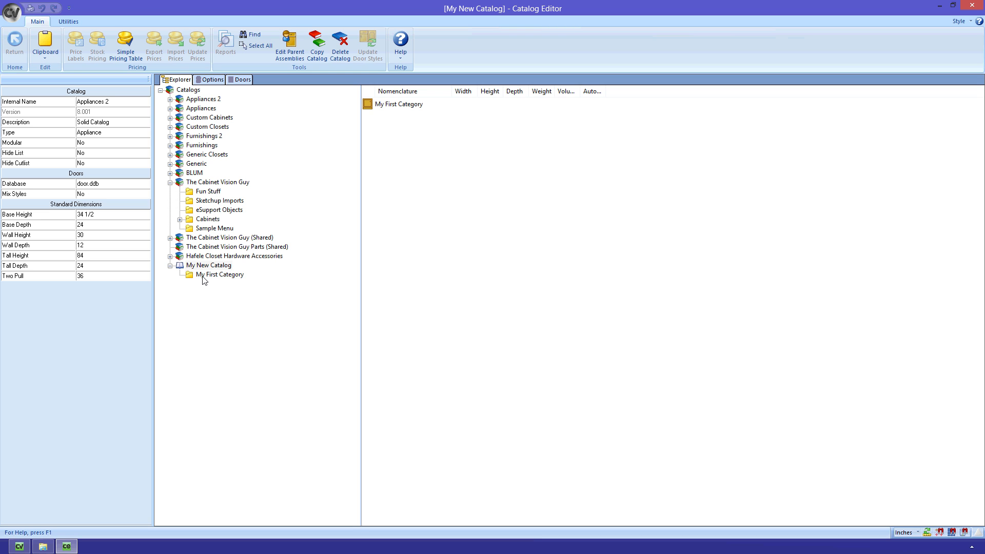
# - Create a new Standard face-frame Base assembly named My First Cabinet in My First Category
pyautogui.rightClick(209, 264)
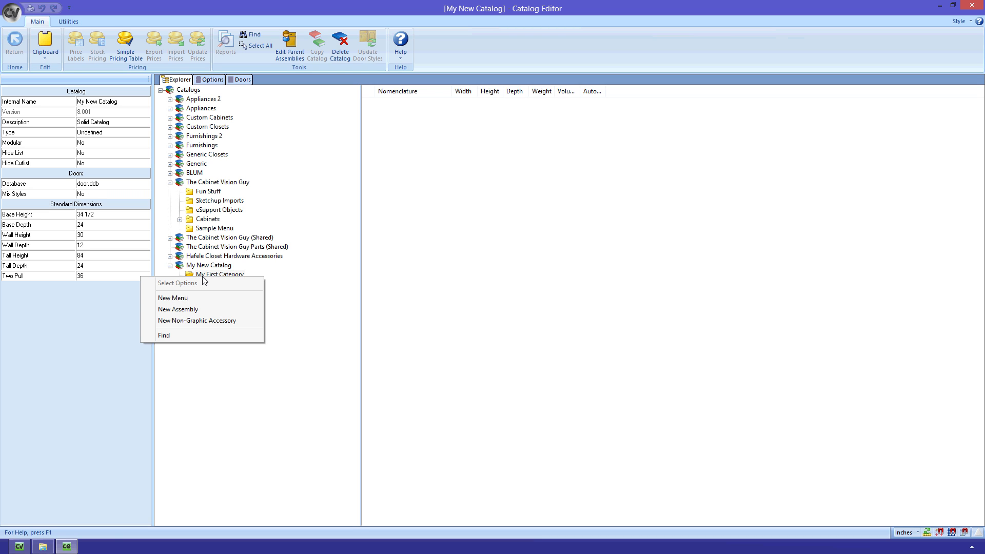
pyautogui.moveTo(181, 298)
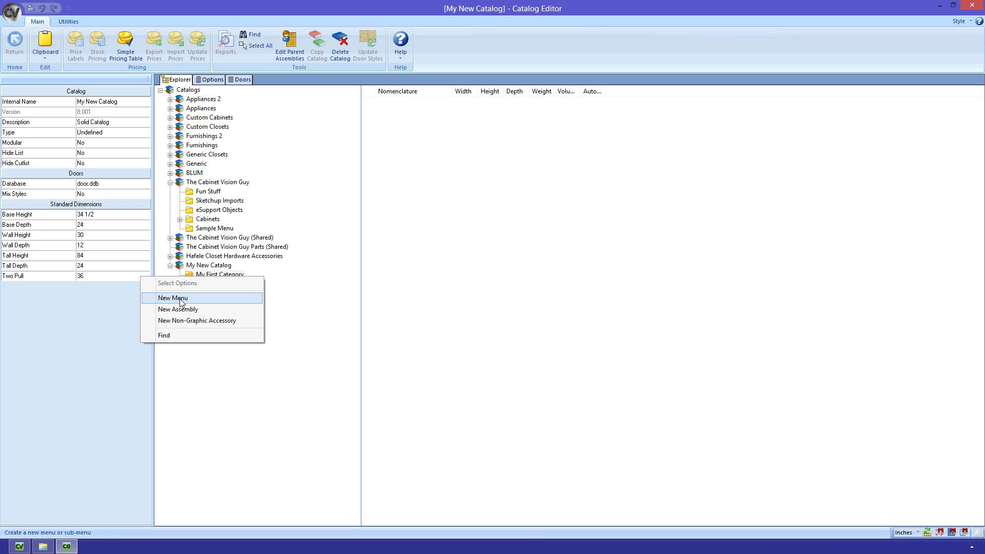
pyautogui.click(172, 298)
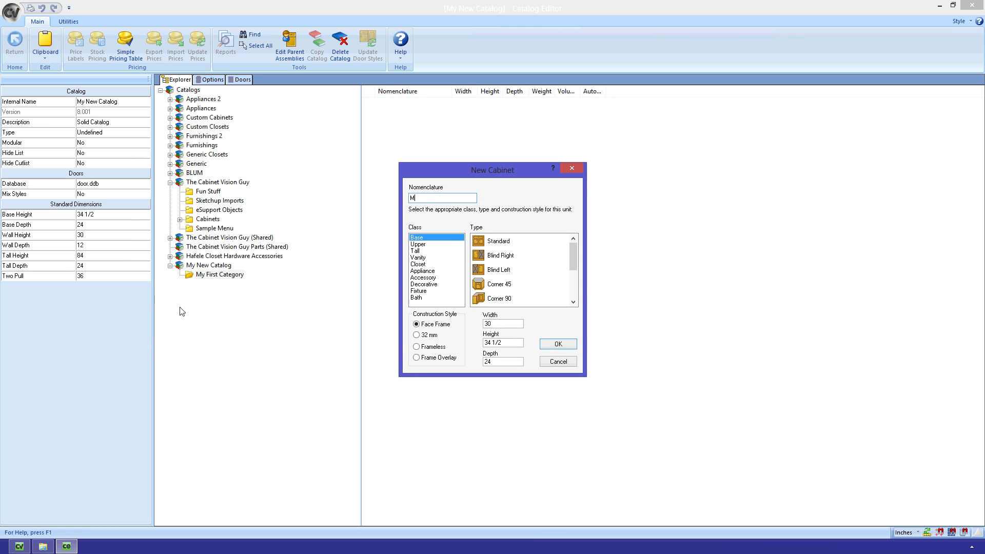
pyautogui.write('y First Cabinet')
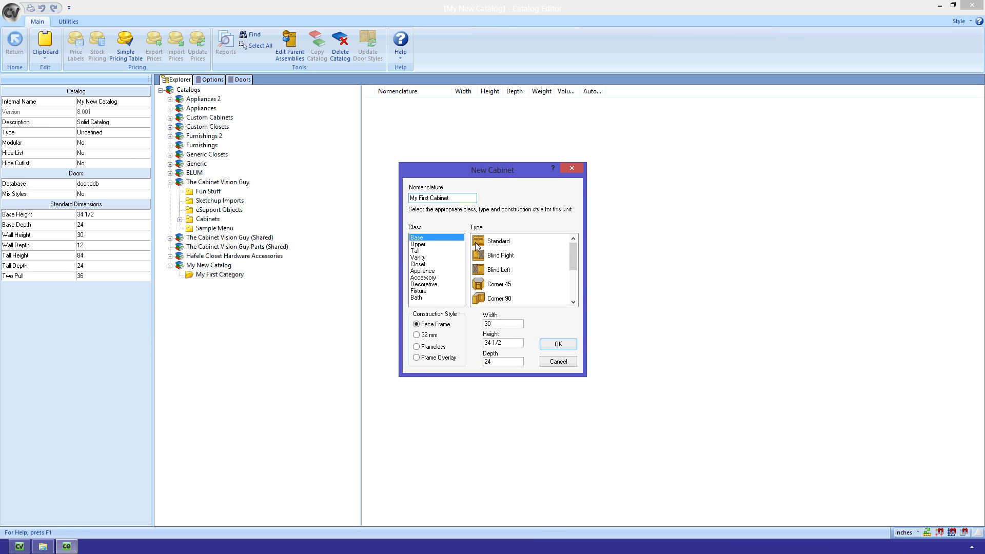
pyautogui.click(499, 241)
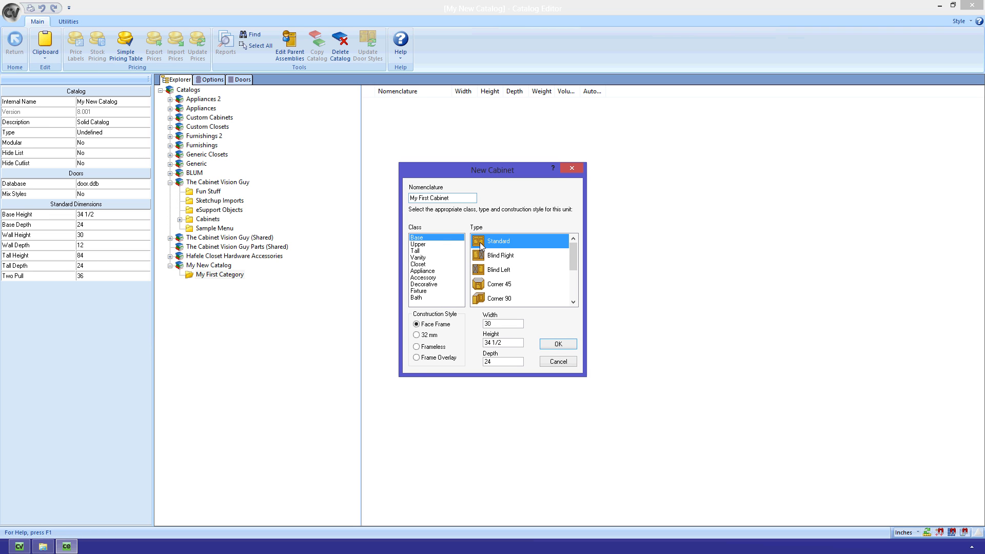
pyautogui.moveTo(514, 301)
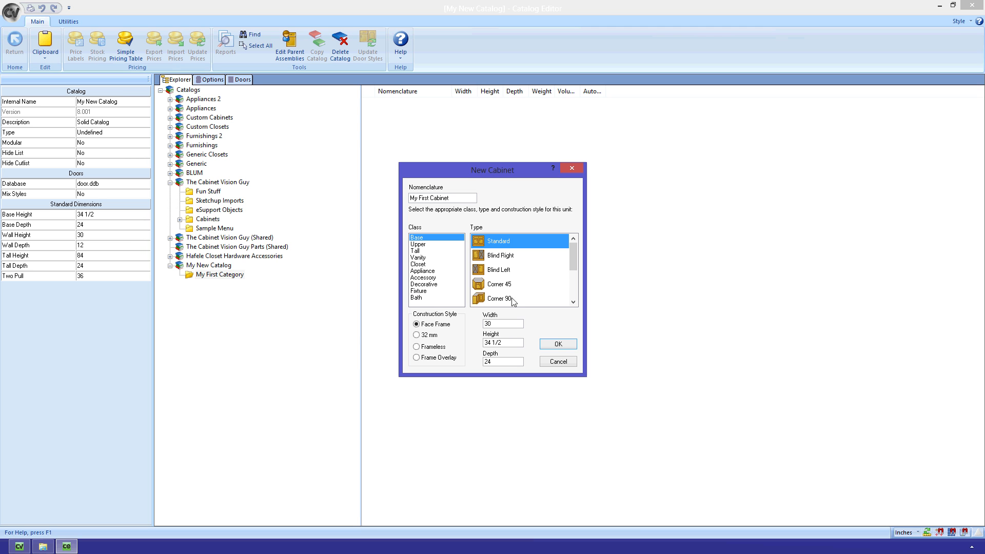
pyautogui.click(557, 344)
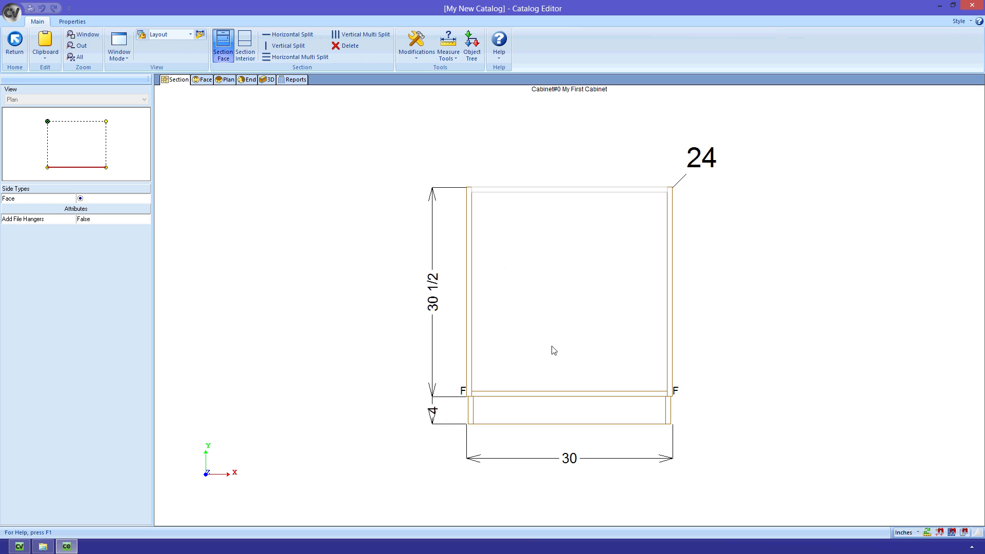
# - Split the cabinet front horizontally and make the lower opening a Pair Door
pyautogui.click(568, 289)
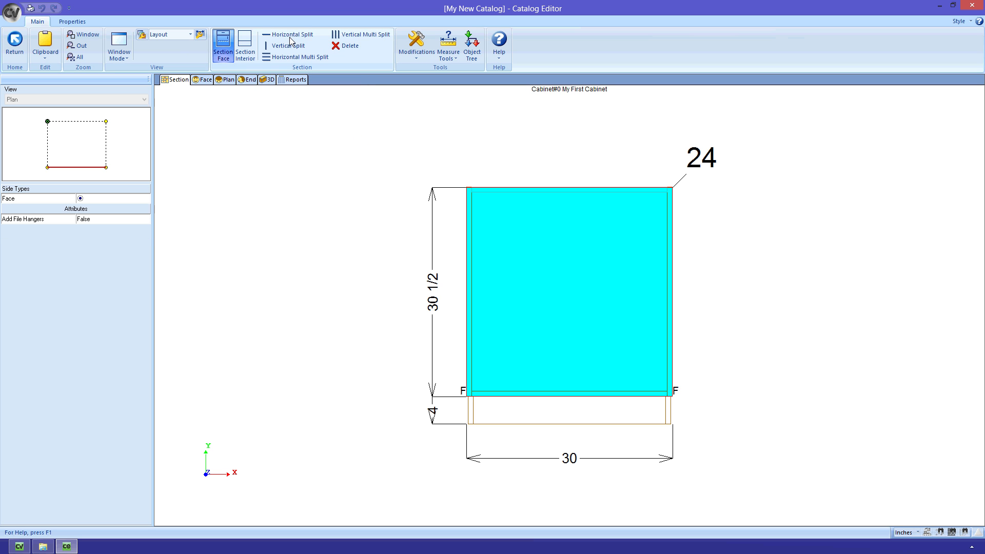
pyautogui.click(289, 34)
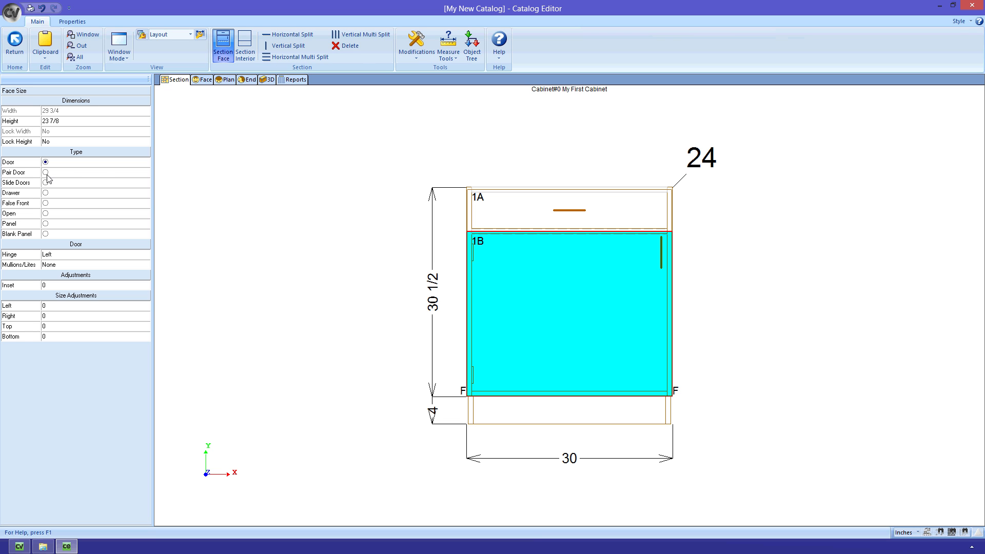
pyautogui.click(46, 172)
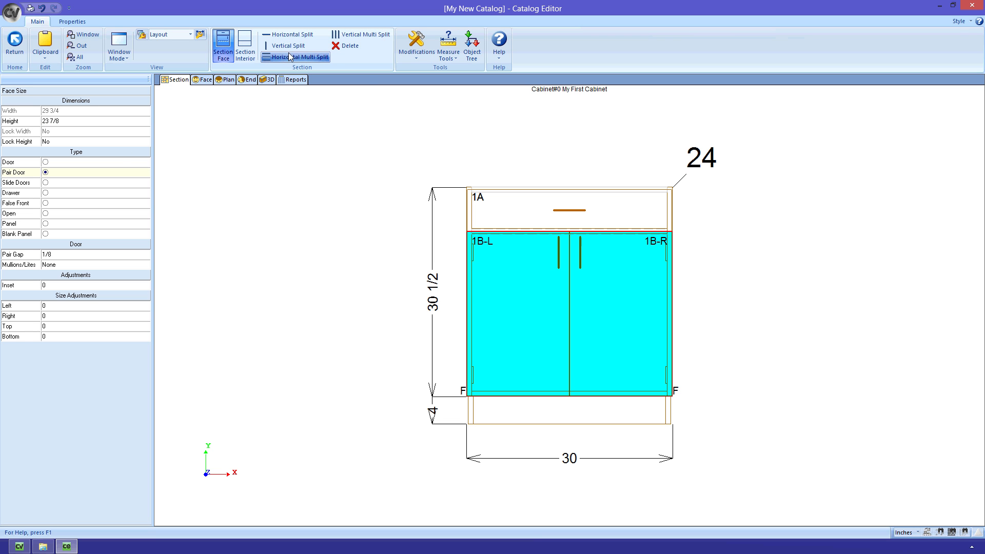
# - Add a horizontal interior shelf, check the result in 3D and return to the Section view
pyautogui.click(244, 44)
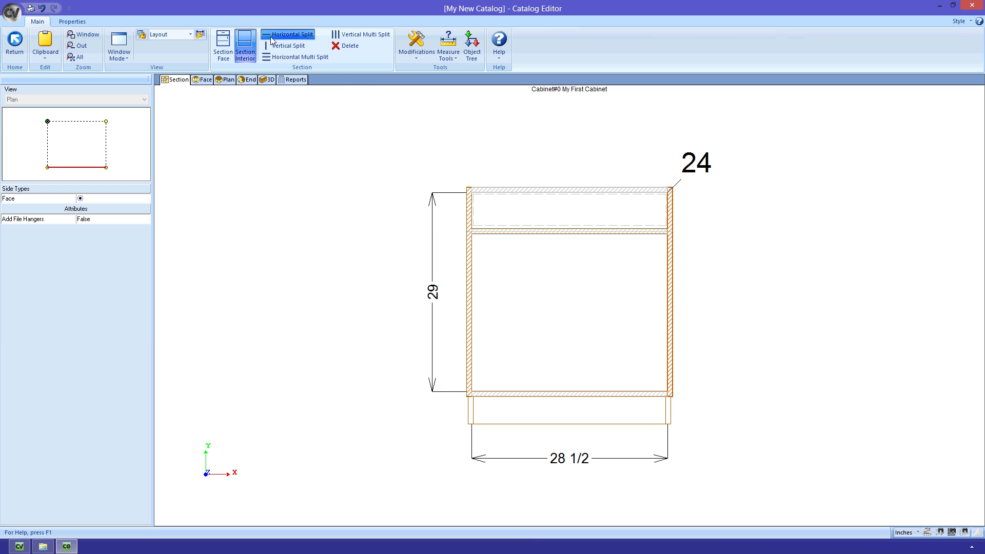
pyautogui.click(287, 34)
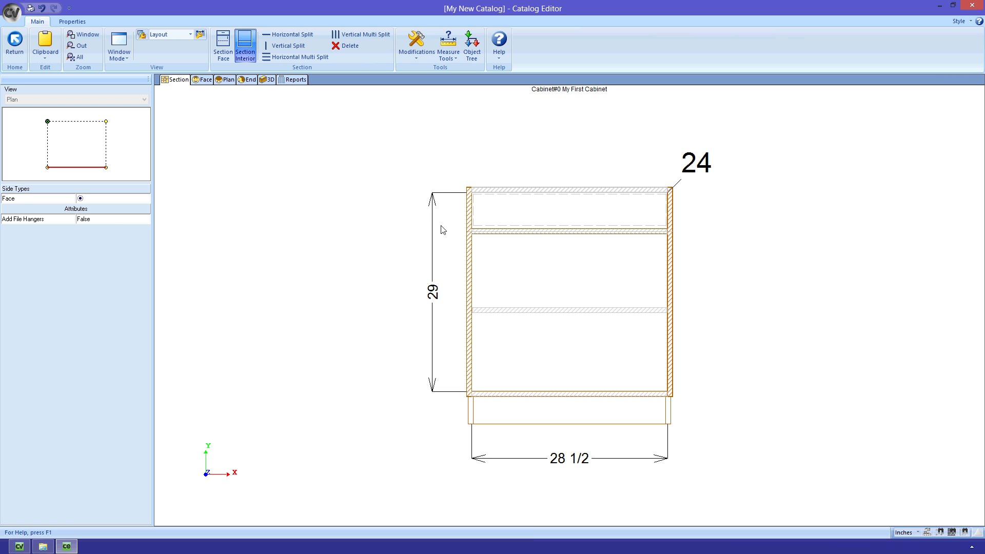
pyautogui.click(267, 80)
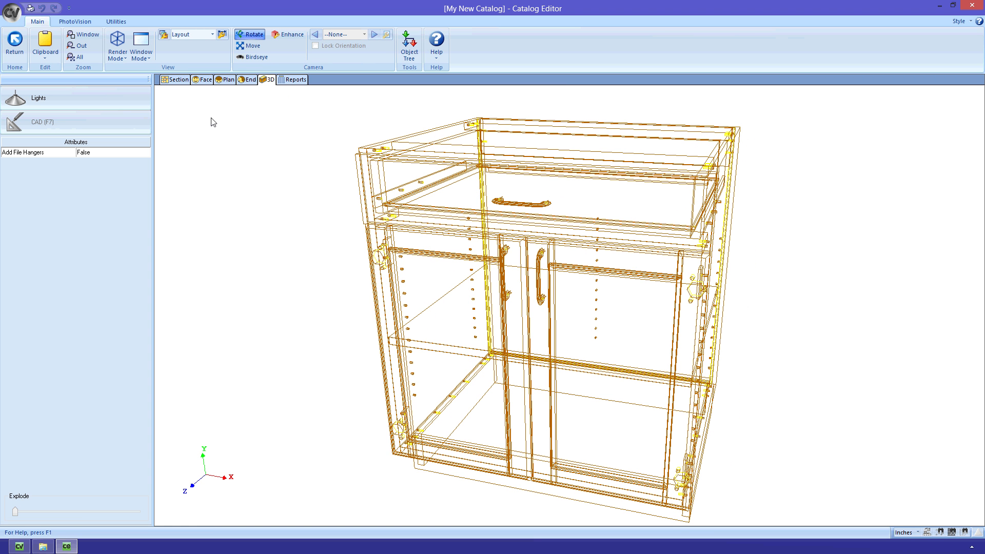
pyautogui.click(177, 79)
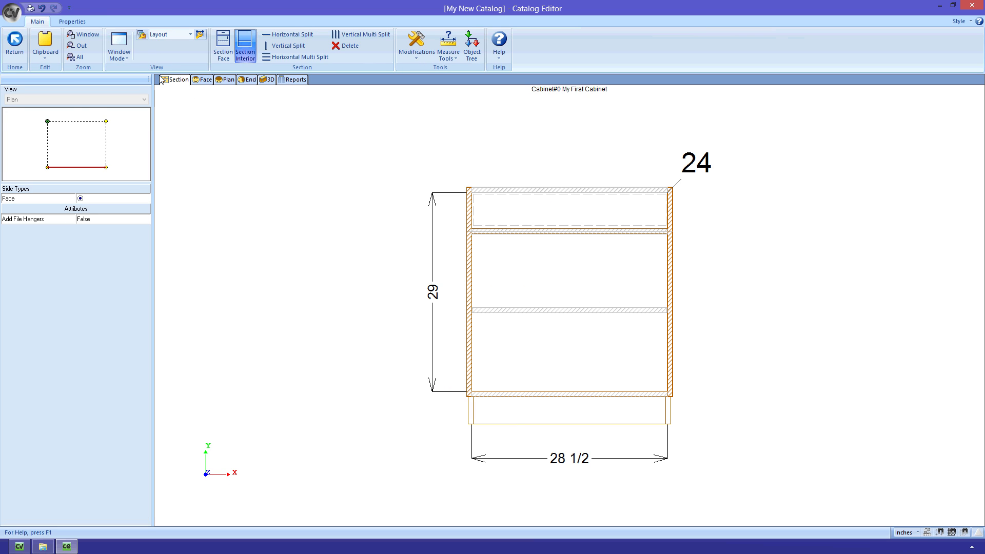
pyautogui.click(71, 20)
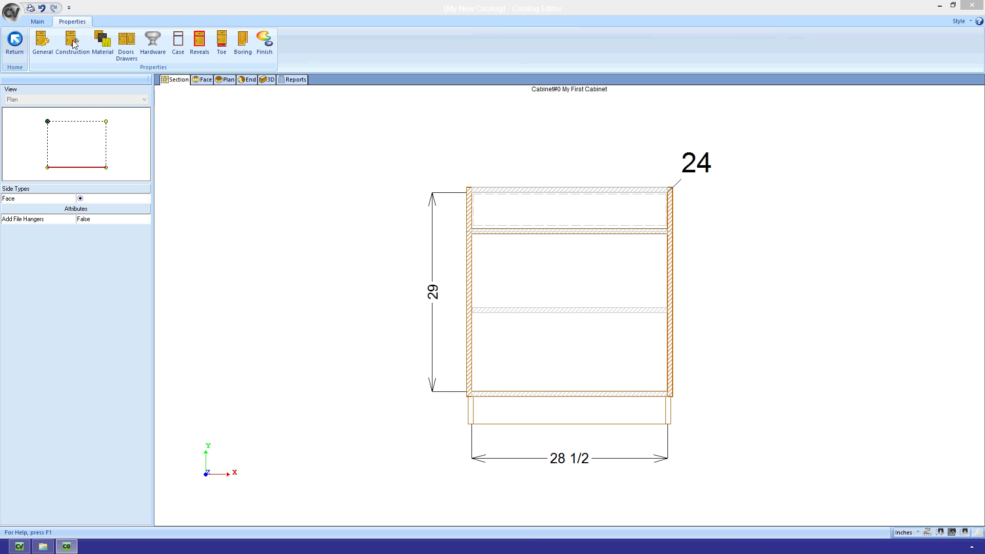
pyautogui.click(71, 41)
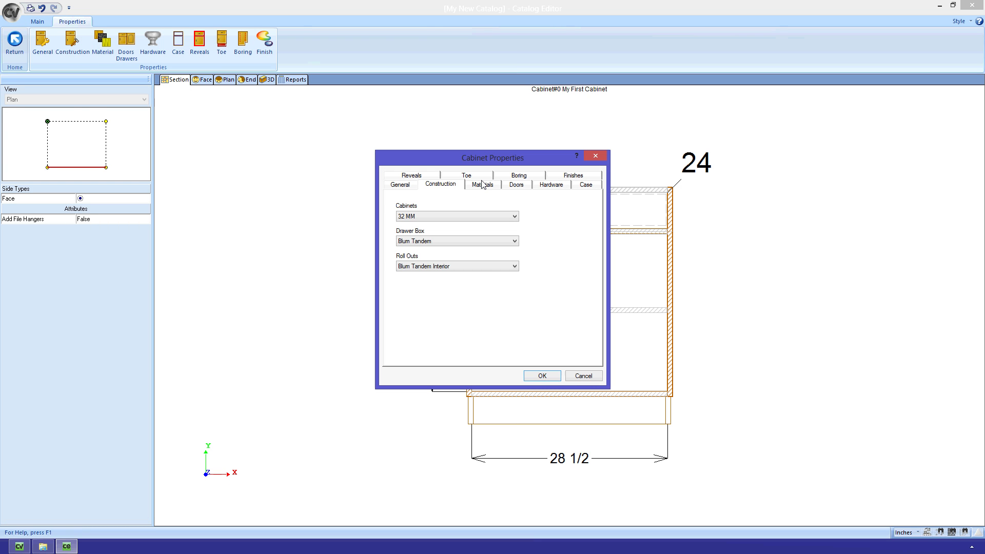
pyautogui.click(573, 175)
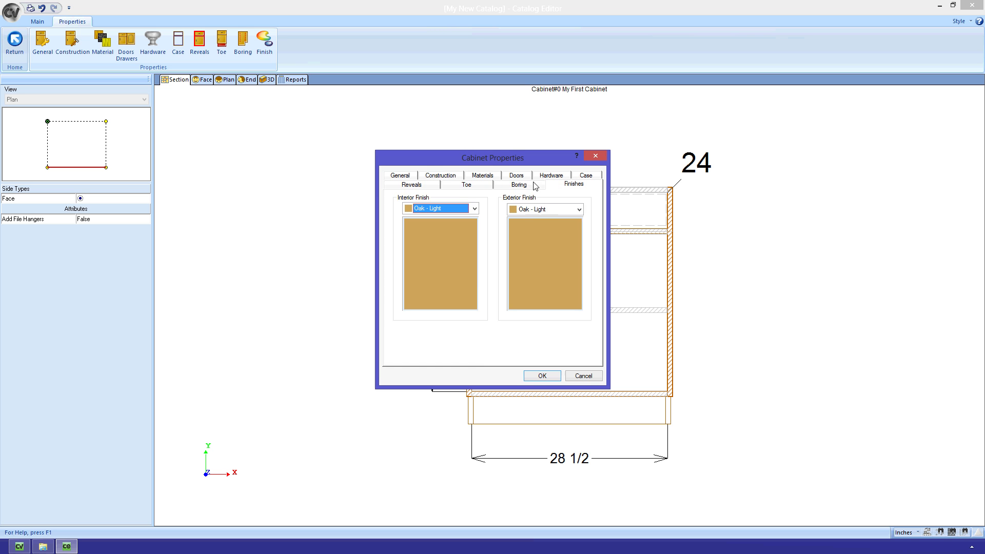
pyautogui.click(410, 185)
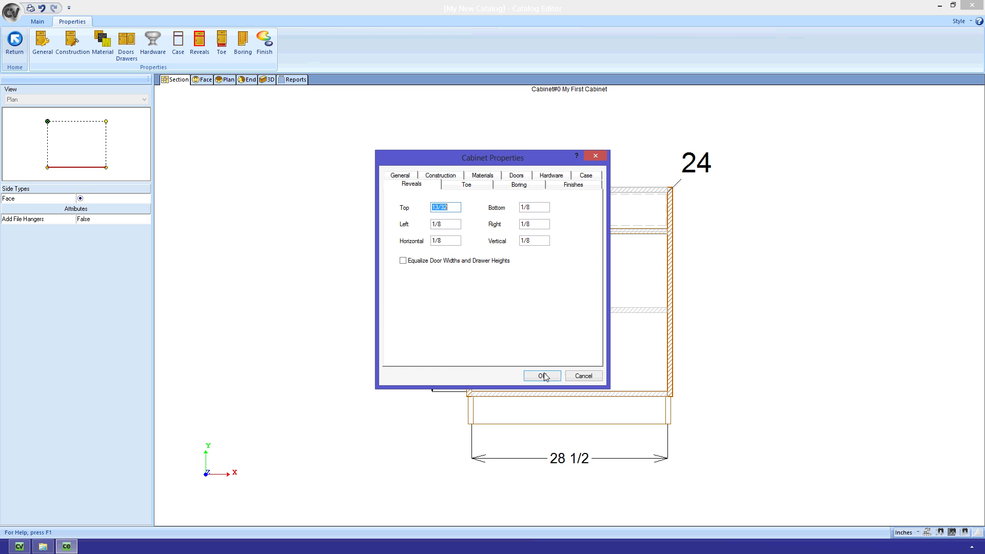
pyautogui.click(541, 376)
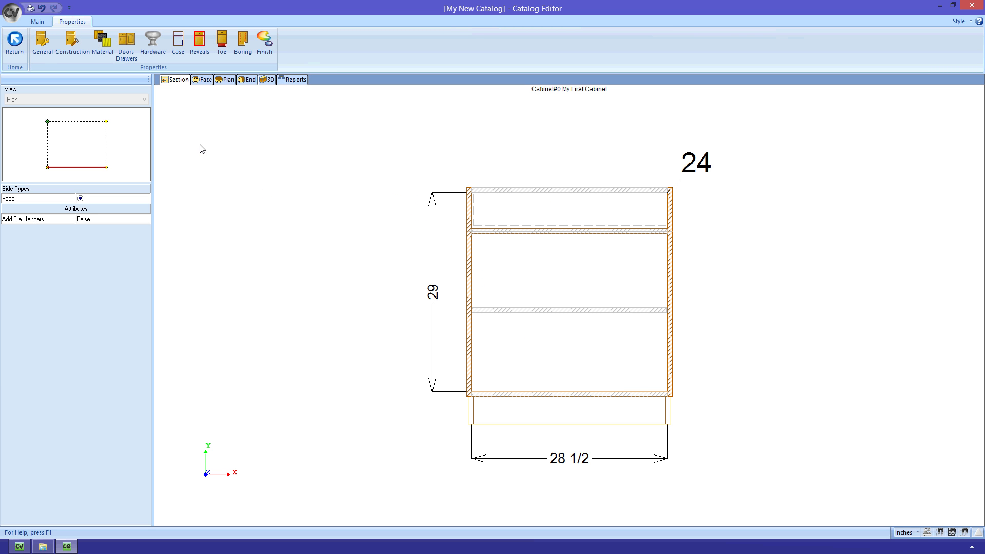
pyautogui.click(15, 43)
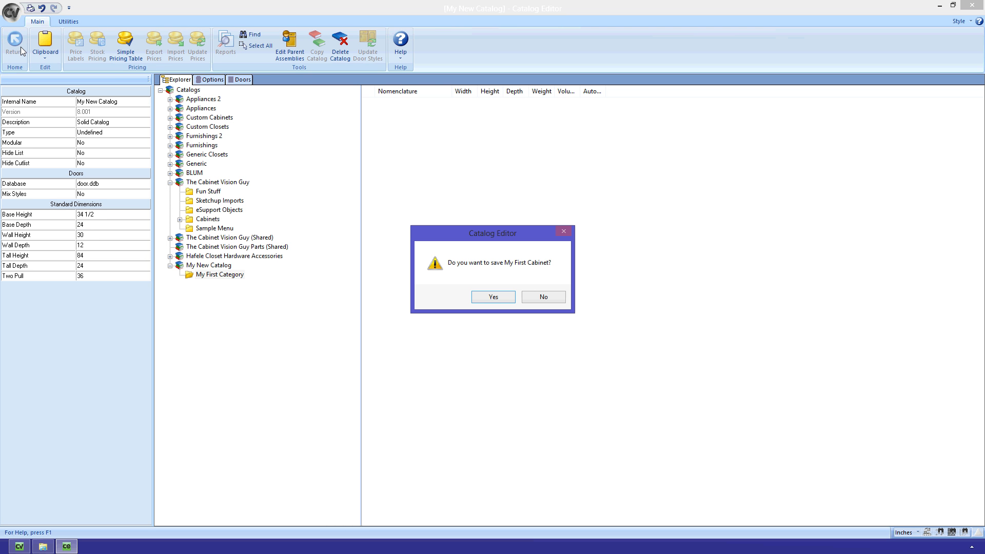
# - Confirm saving My First Cabinet into My First Category and bring up its advanced properties
pyautogui.click(492, 297)
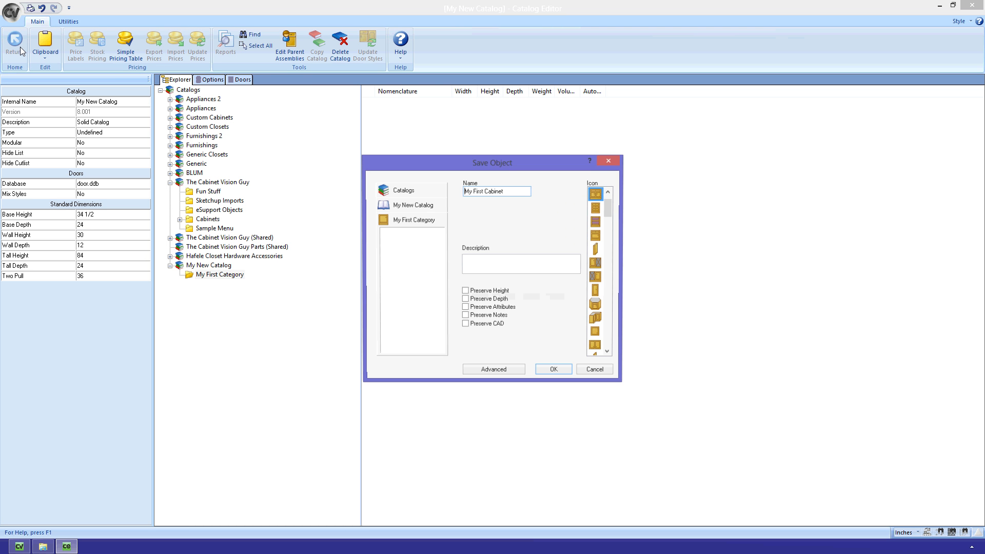
pyautogui.click(413, 220)
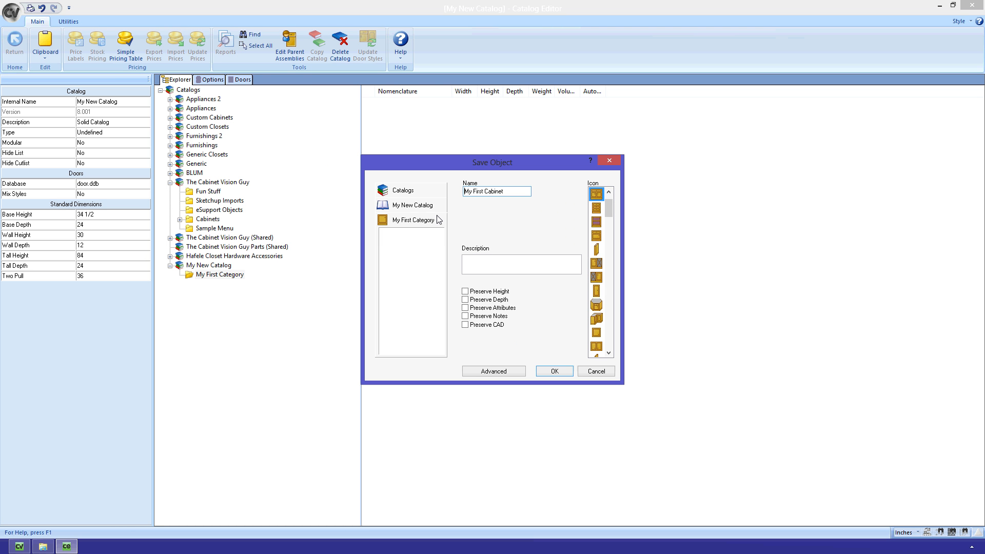
pyautogui.moveTo(508, 369)
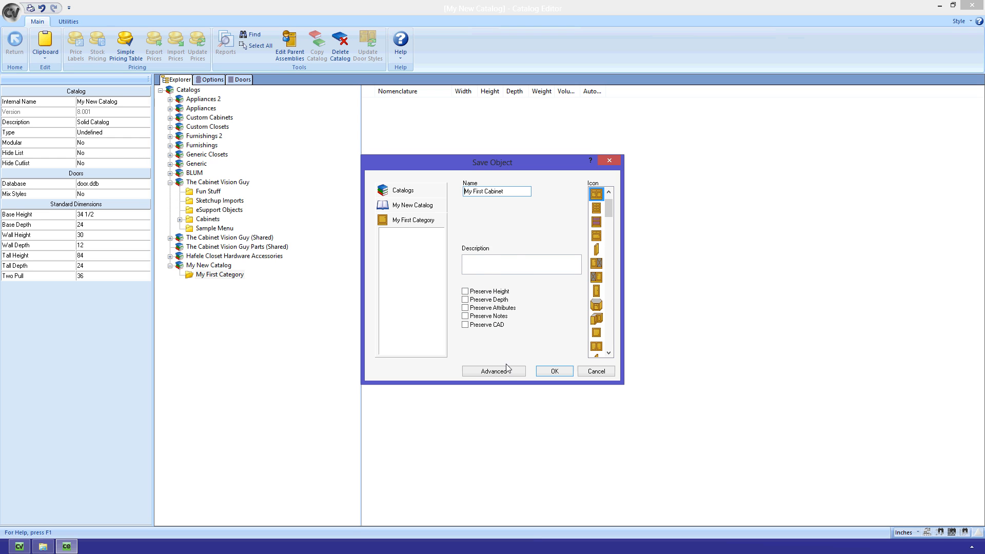
pyautogui.click(494, 371)
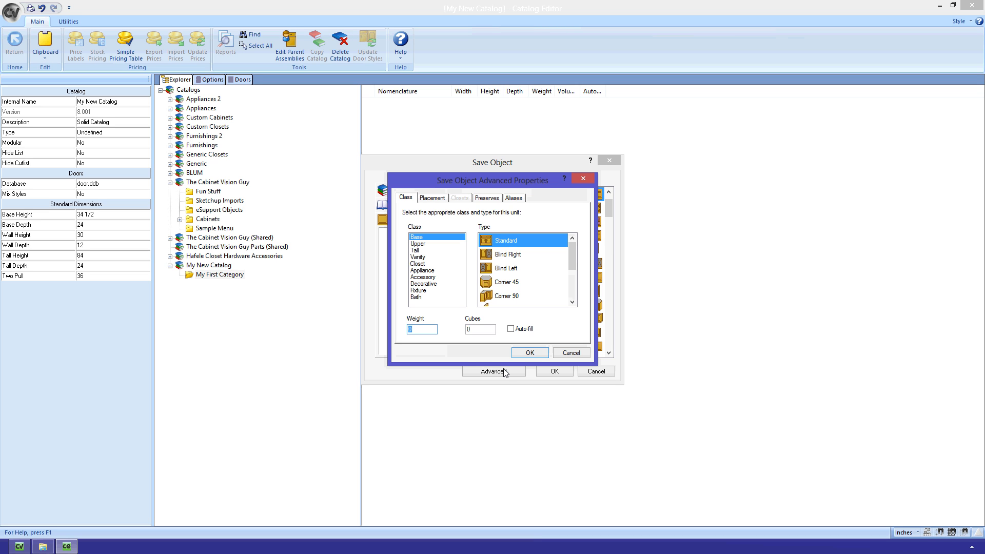
pyautogui.moveTo(472, 259)
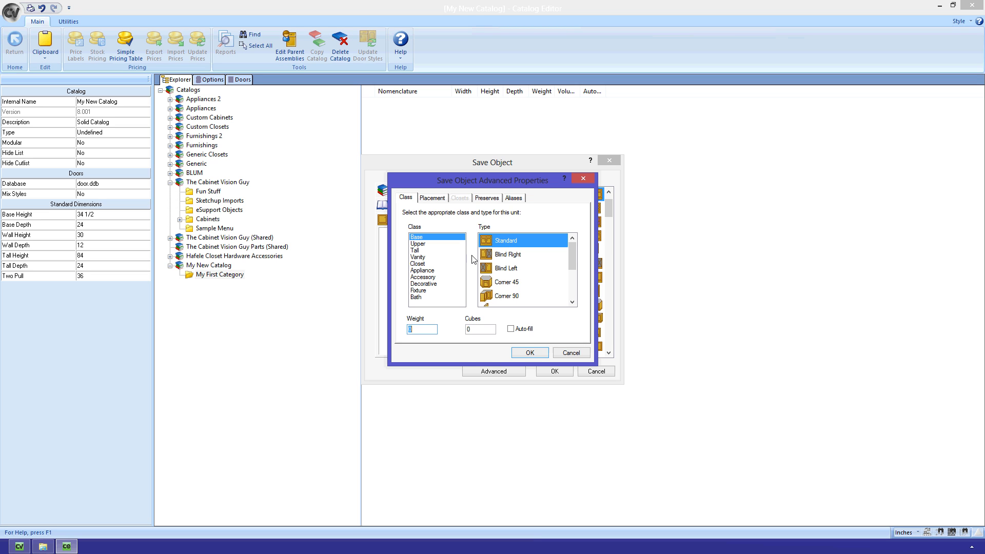
# - Set Vertical Placement to Floor, review Preserves, then show the empty Aliases list
pyautogui.click(432, 197)
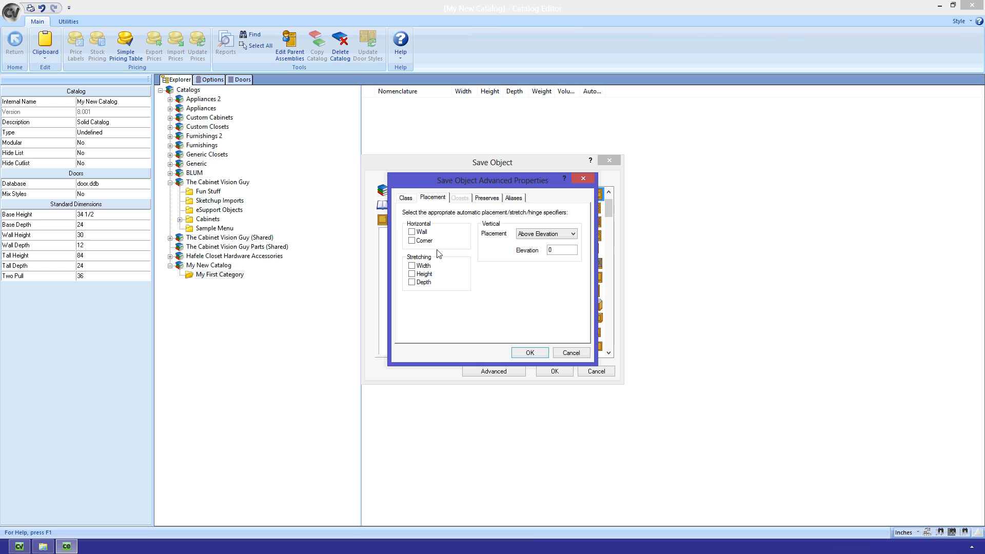
pyautogui.click(572, 232)
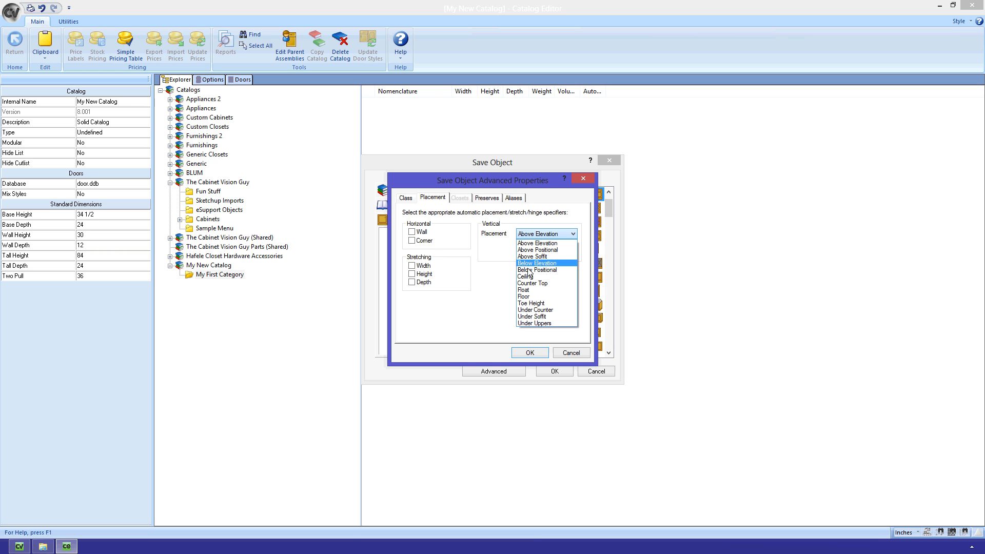
pyautogui.click(523, 295)
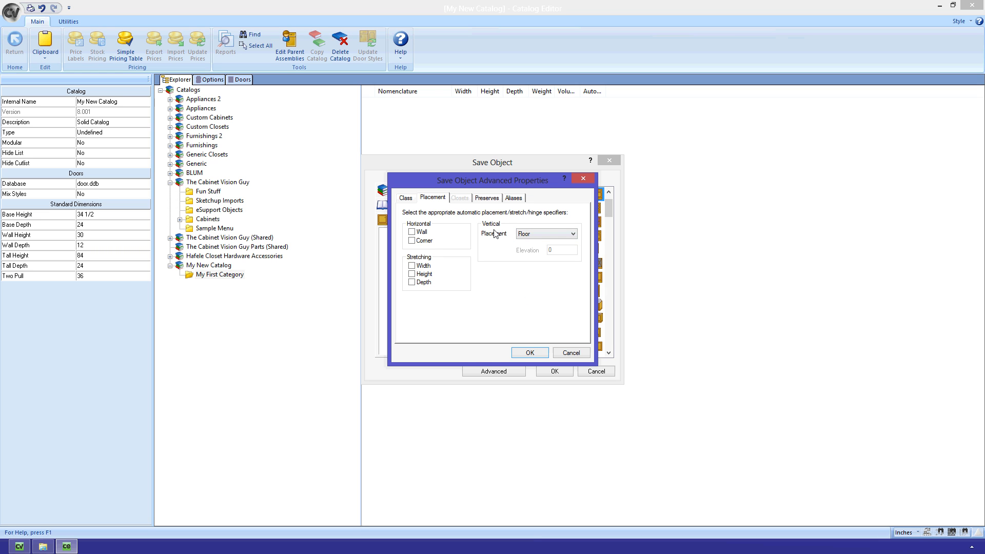
pyautogui.click(486, 197)
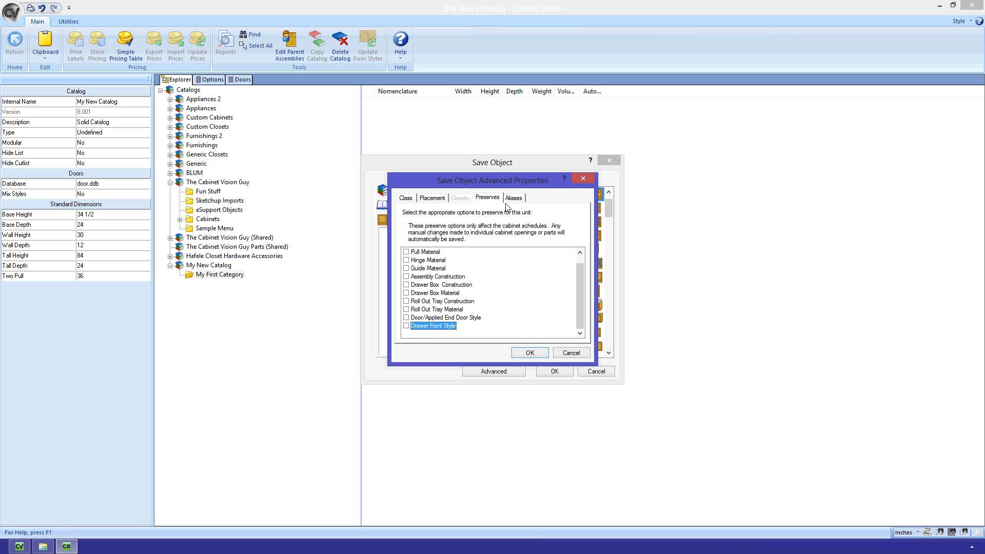
pyautogui.click(513, 197)
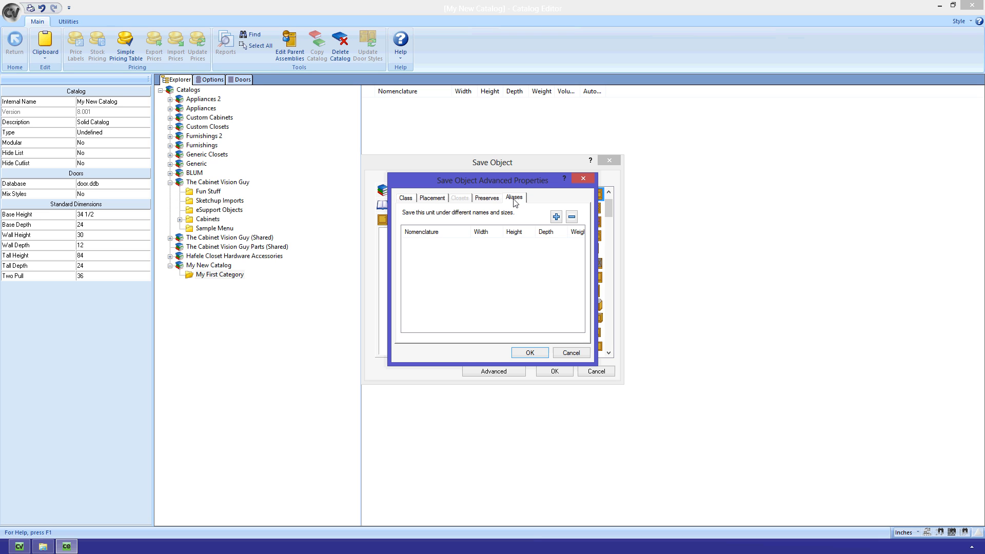
# - Add aliases B30, B32, B34 and B36 with widths 30–36 and accept the advanced properties
pyautogui.click(555, 217)
pyautogui.write('B')
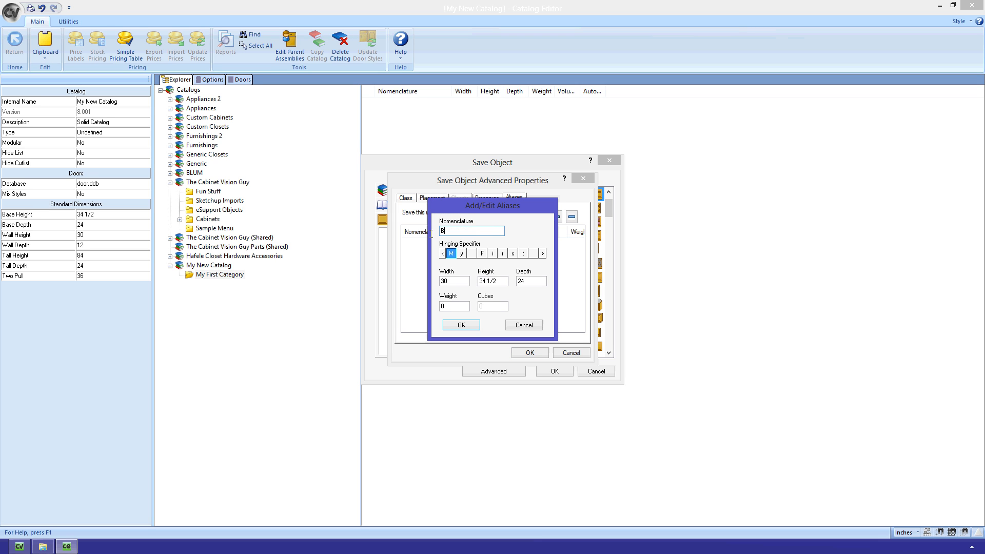
pyautogui.write('30')
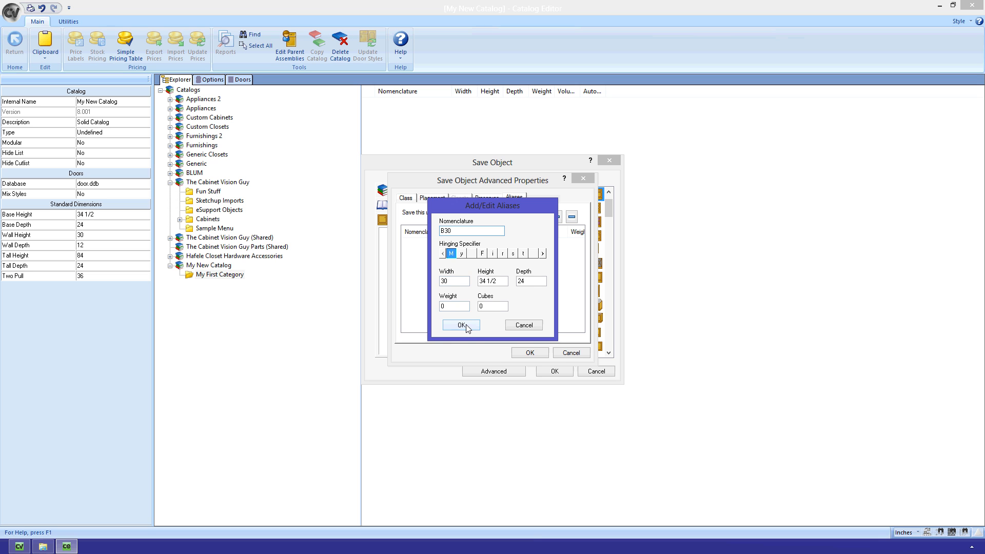
pyautogui.click(460, 325)
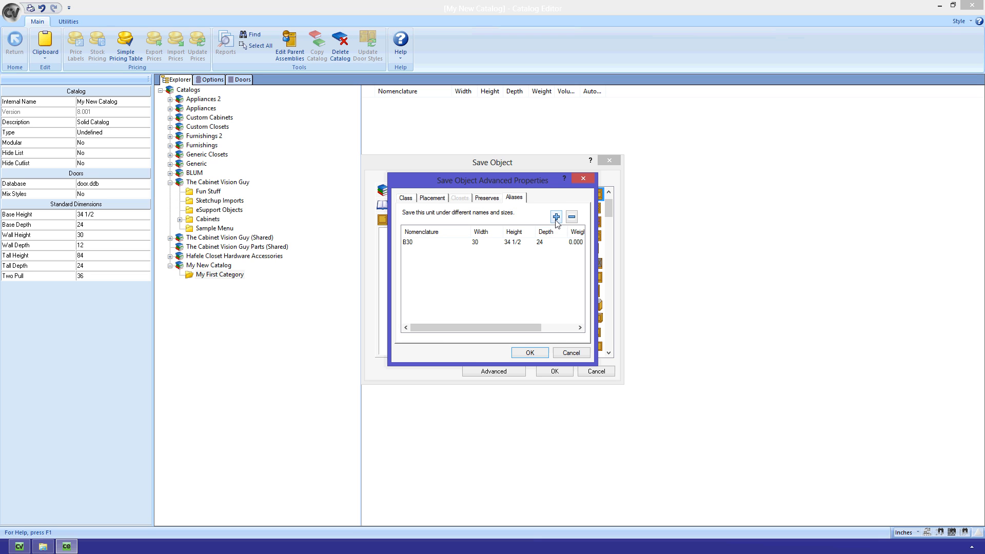
pyautogui.click(555, 216)
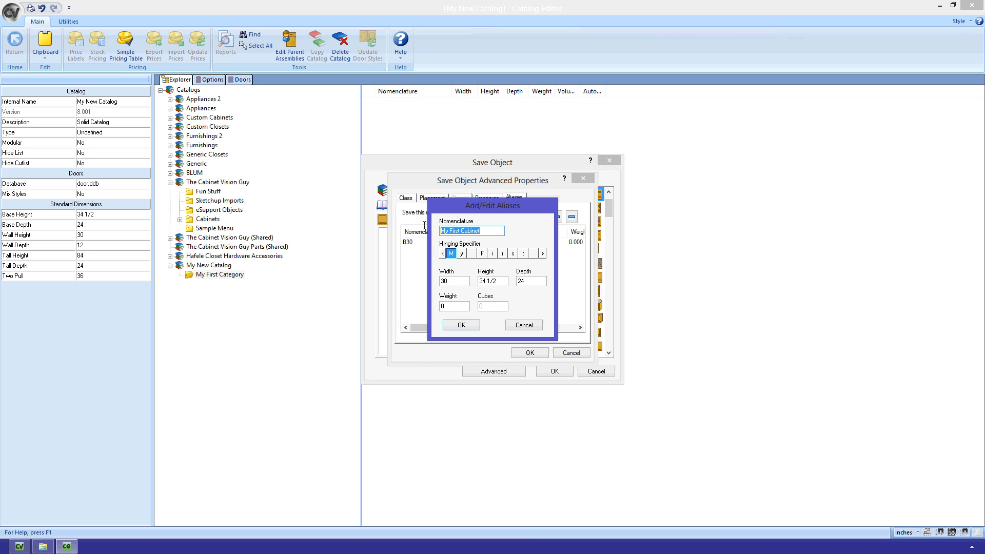
pyautogui.write('B32')
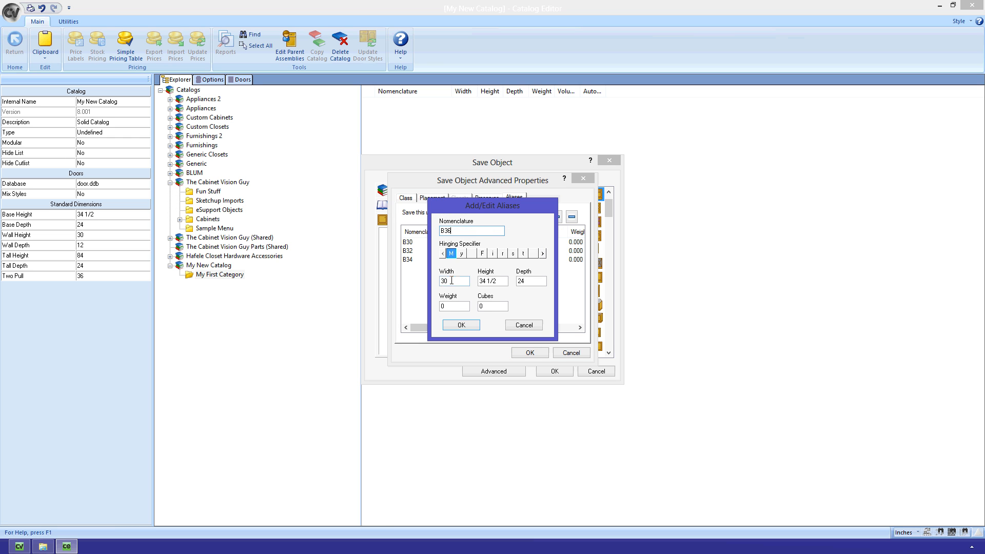
pyautogui.click(460, 325)
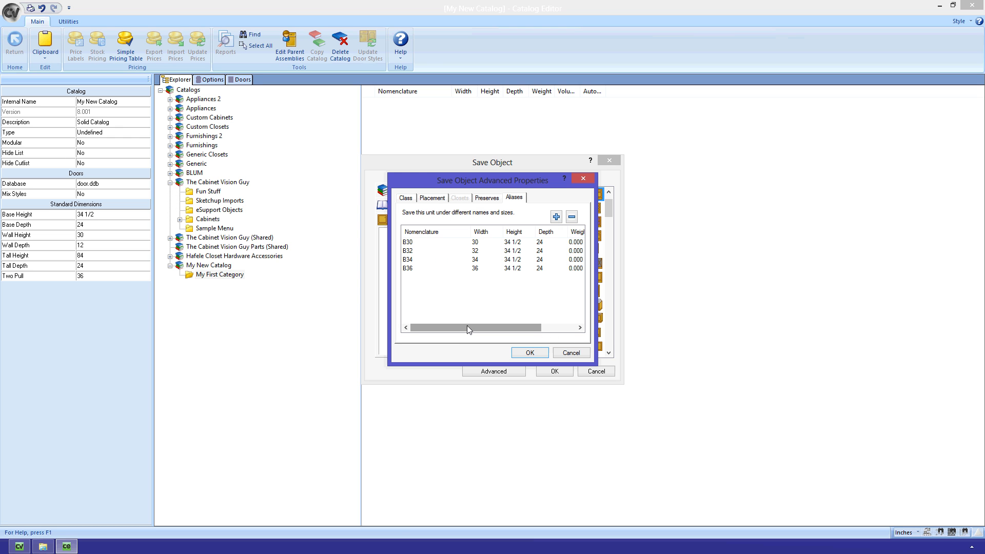
pyautogui.click(530, 352)
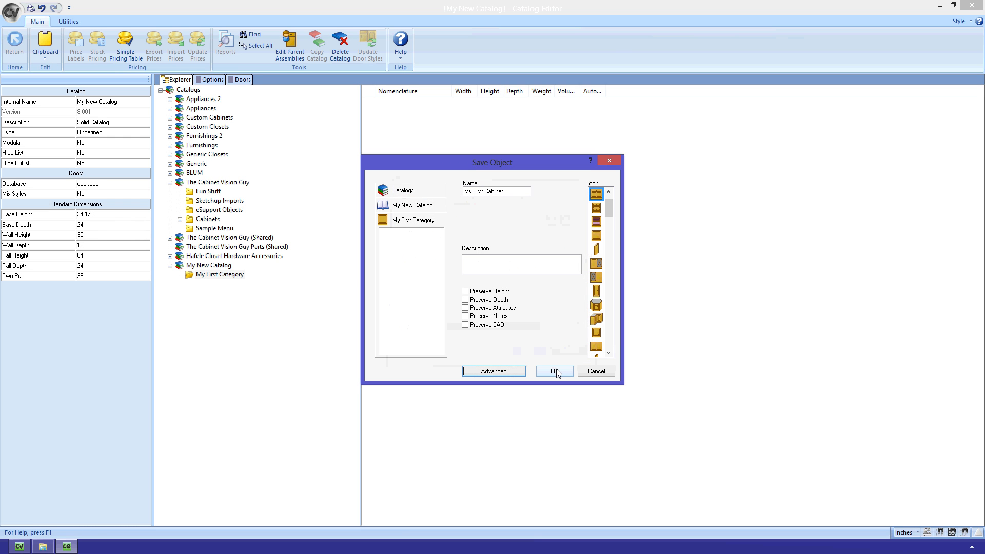
# - Save My First Cabinet and show My First Category inside My New Catalog
pyautogui.click(553, 371)
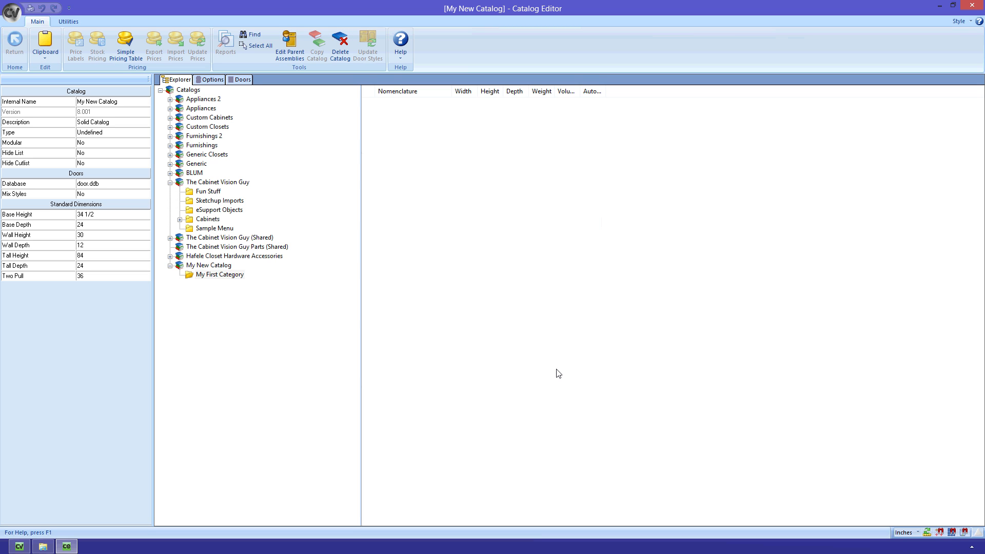
pyautogui.click(208, 265)
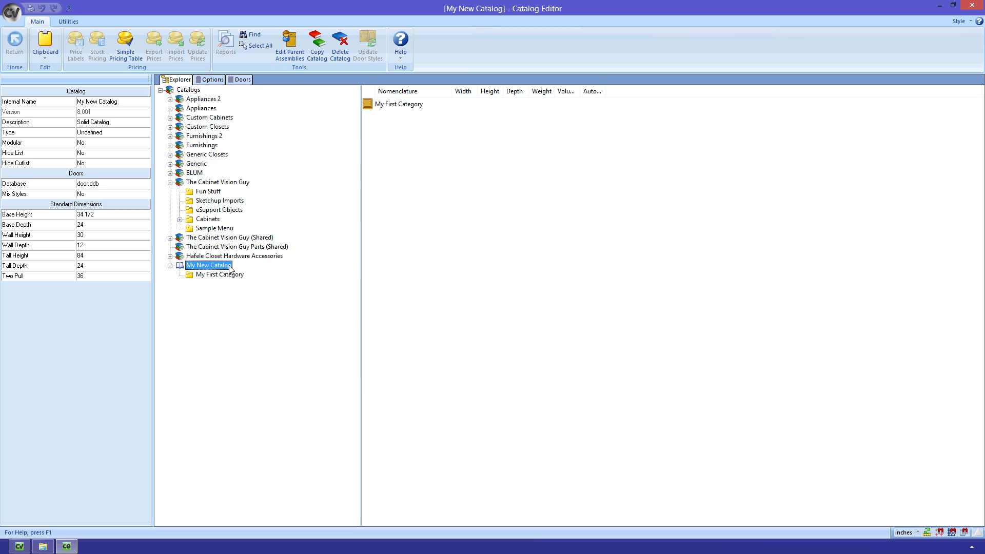
pyautogui.click(220, 275)
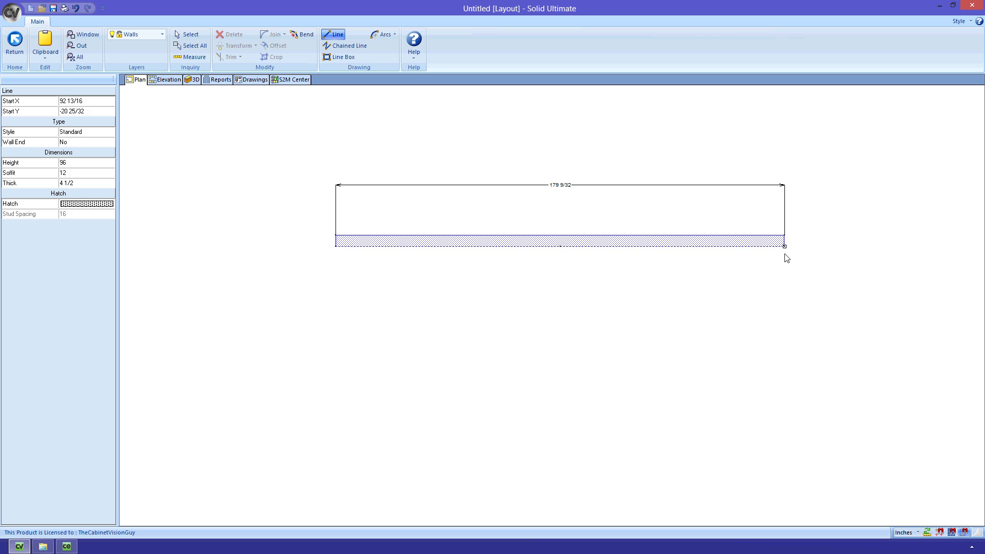
# - Return to the layout and place the B30 and B32 cabinets along the wall
pyautogui.click(15, 44)
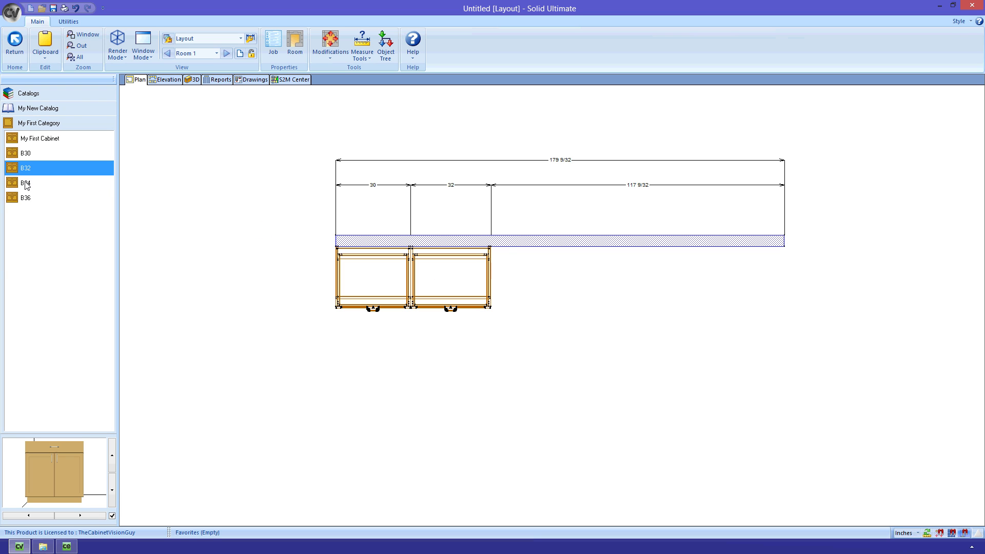
# - Place B34 and B36 beside the others, dismiss the alias re-save warning, and close My First Cabinet's save form
pyautogui.click(512, 275)
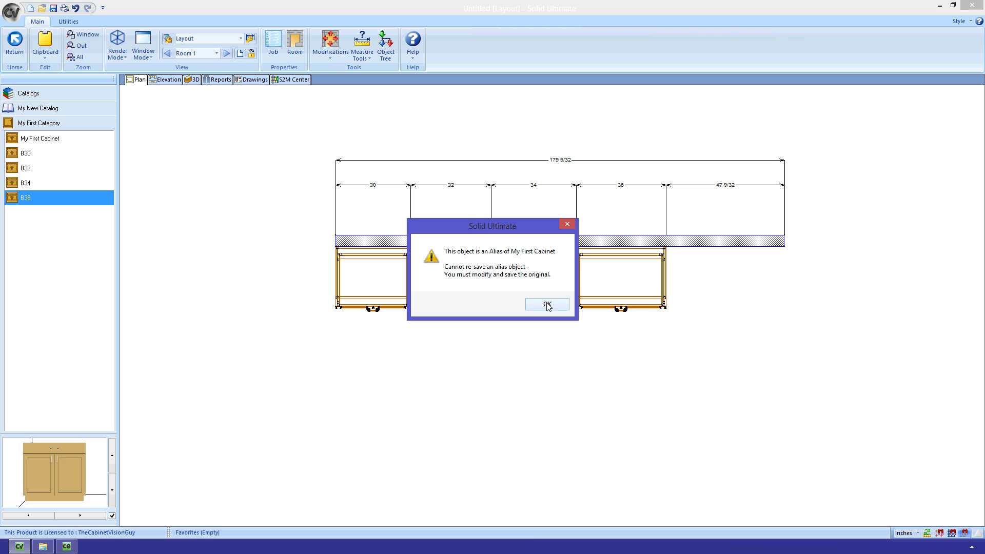
pyautogui.click(546, 304)
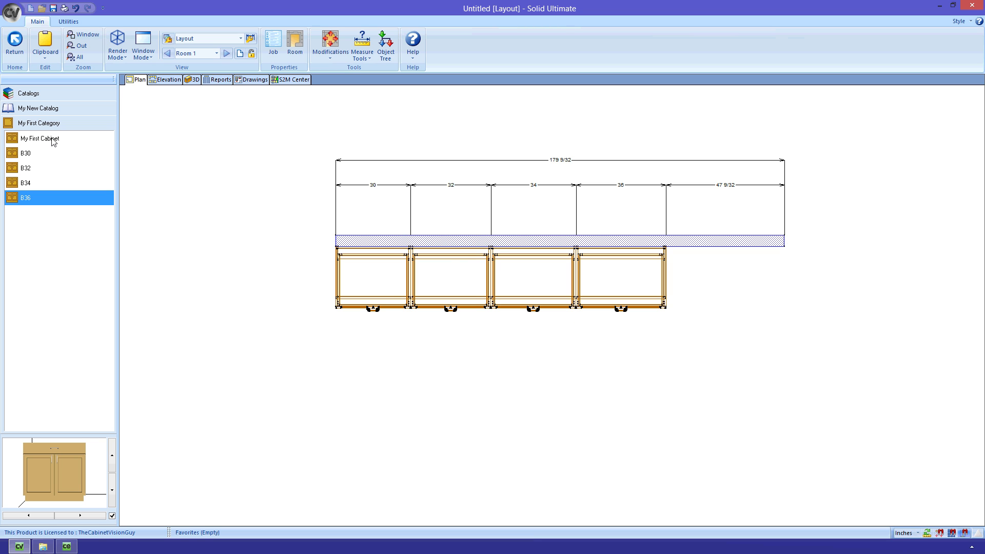
pyautogui.click(40, 139)
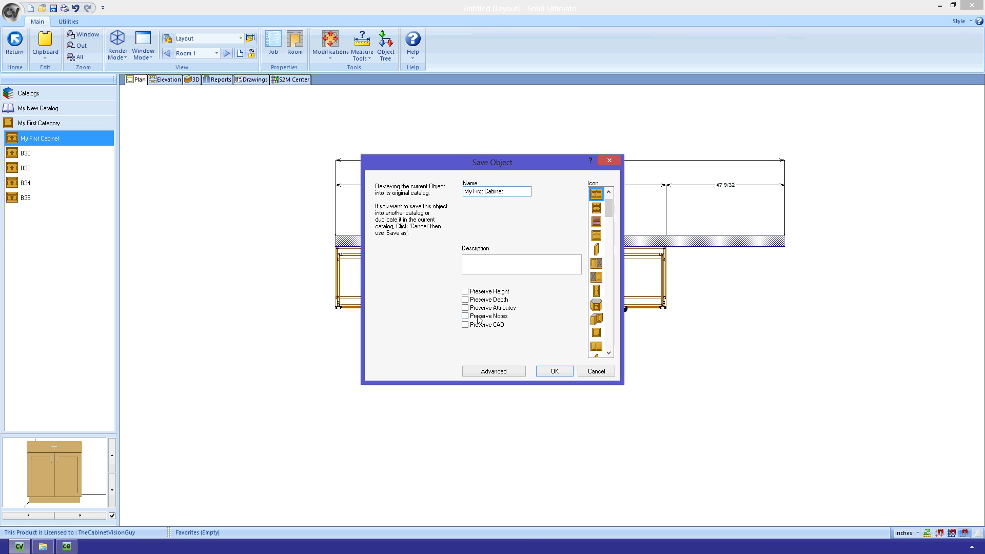
pyautogui.click(554, 370)
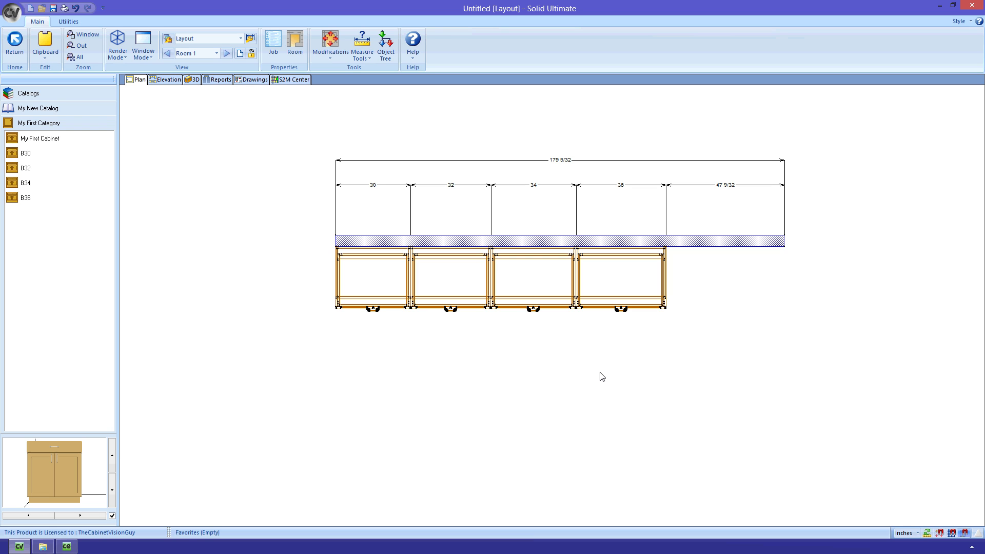
pyautogui.moveTo(236, 466)
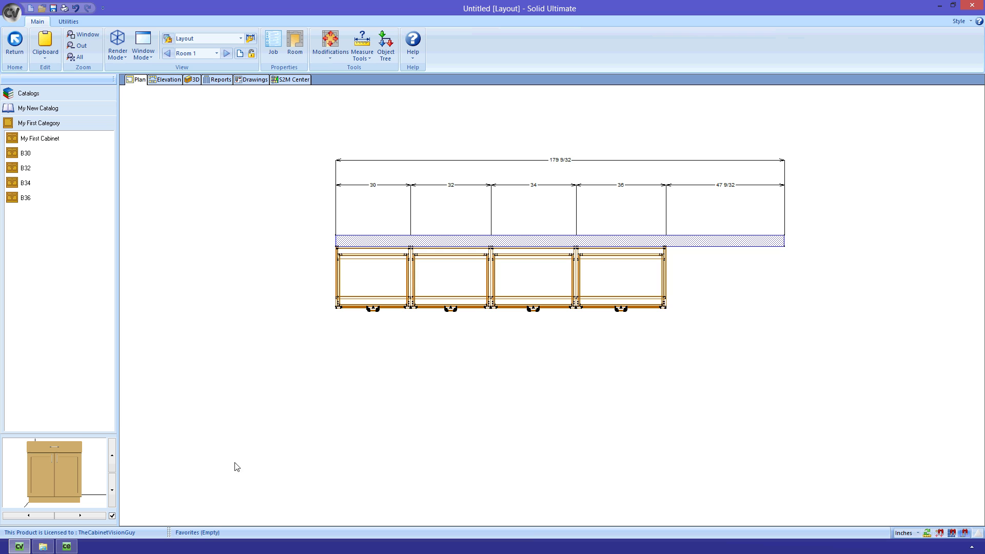
# - Switch to Catalog Editor and create the My First Modular catalog, selecting it
pyautogui.click(66, 545)
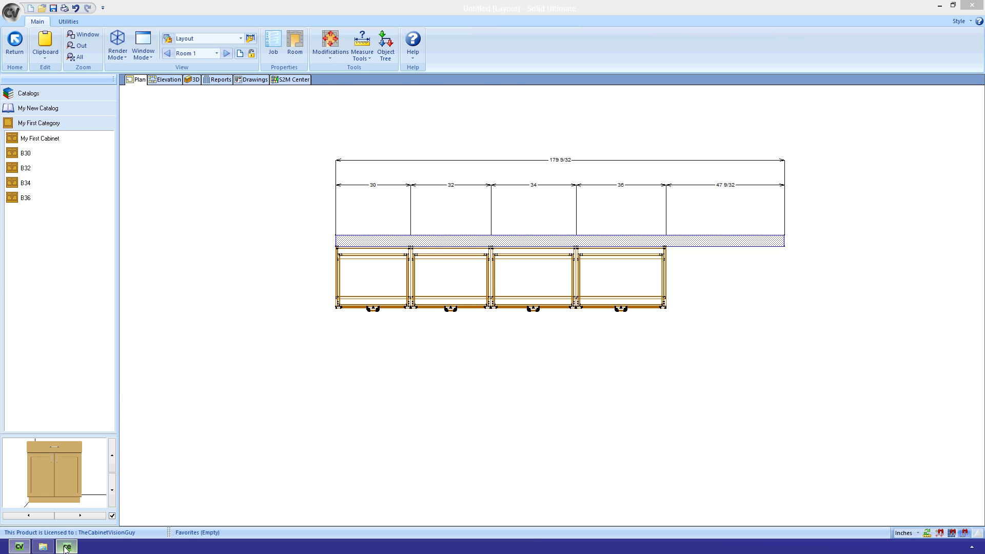
pyautogui.click(66, 545)
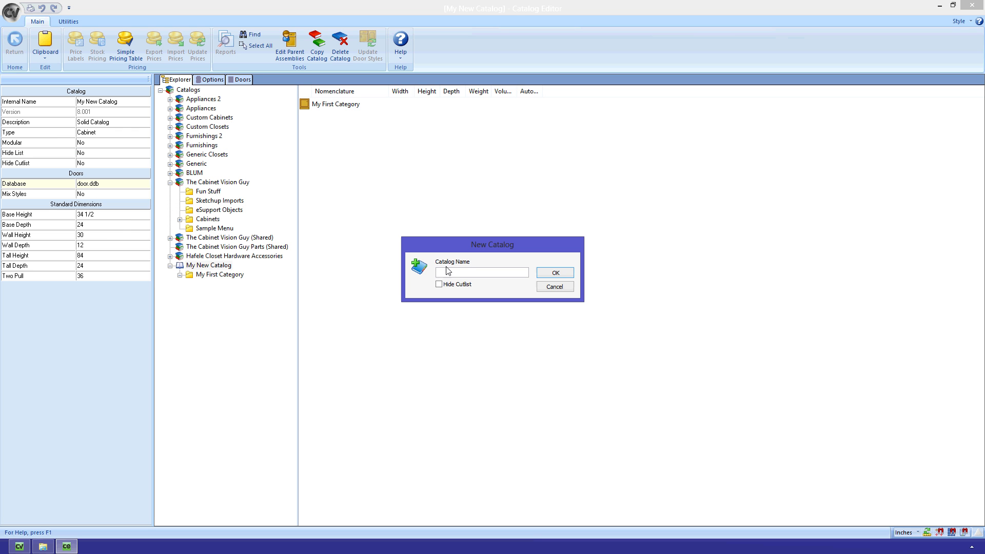
pyautogui.click(553, 272)
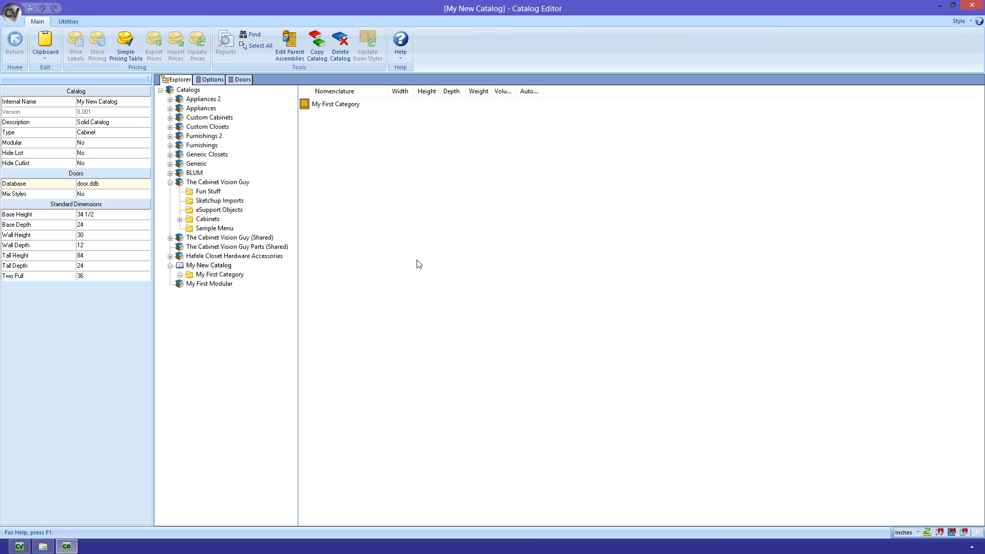
pyautogui.click(210, 284)
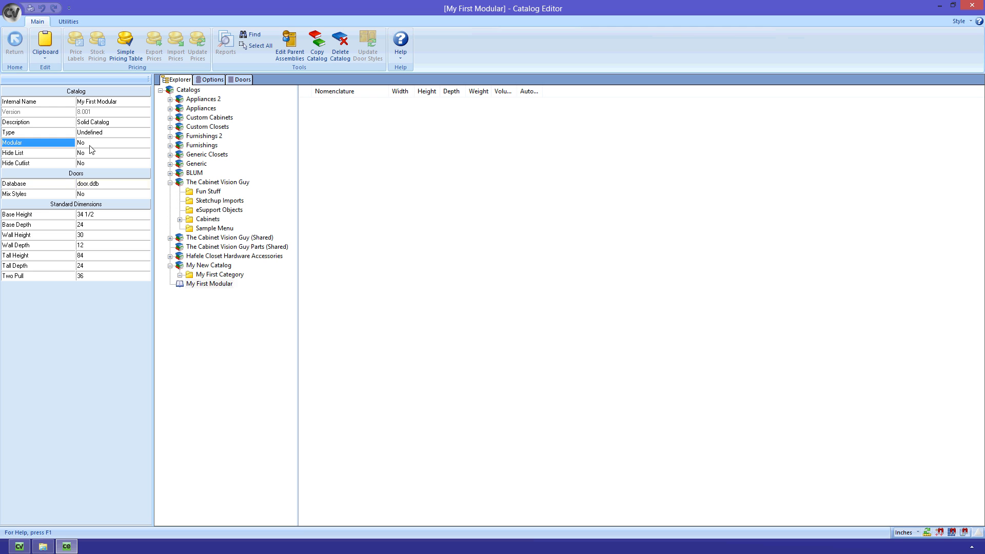
pyautogui.click(146, 141)
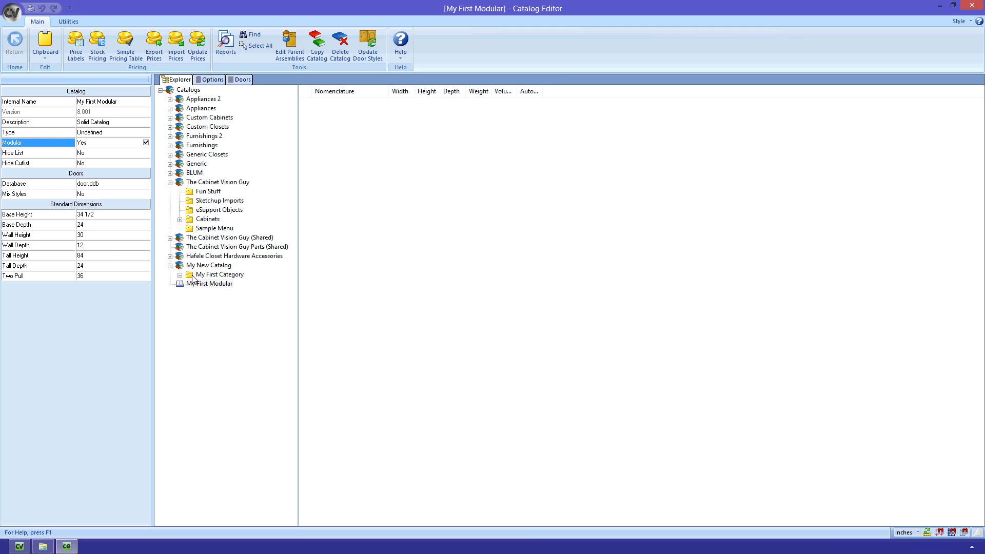
# - Add a new menu named Cabinets to My First Modular and select it
pyautogui.rightClick(211, 283)
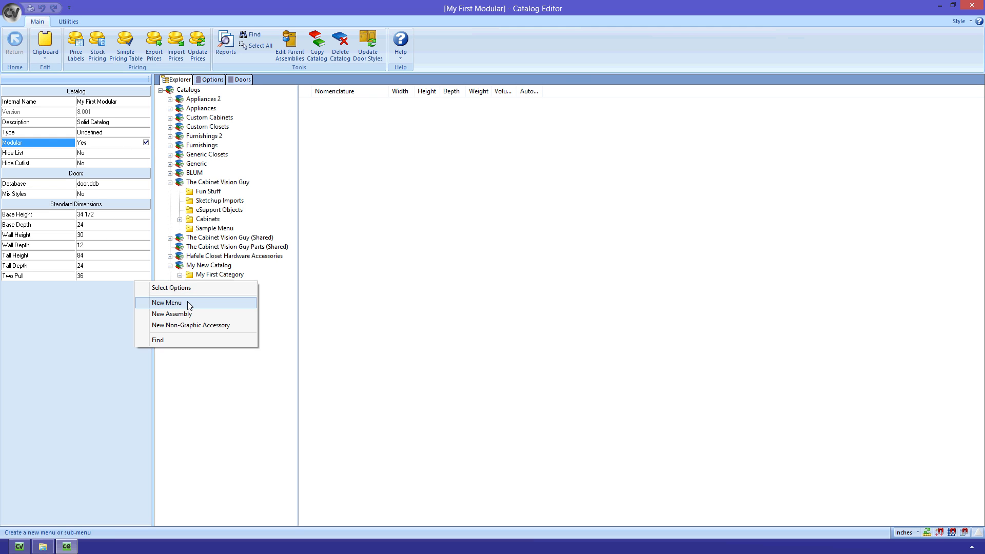
pyautogui.click(167, 301)
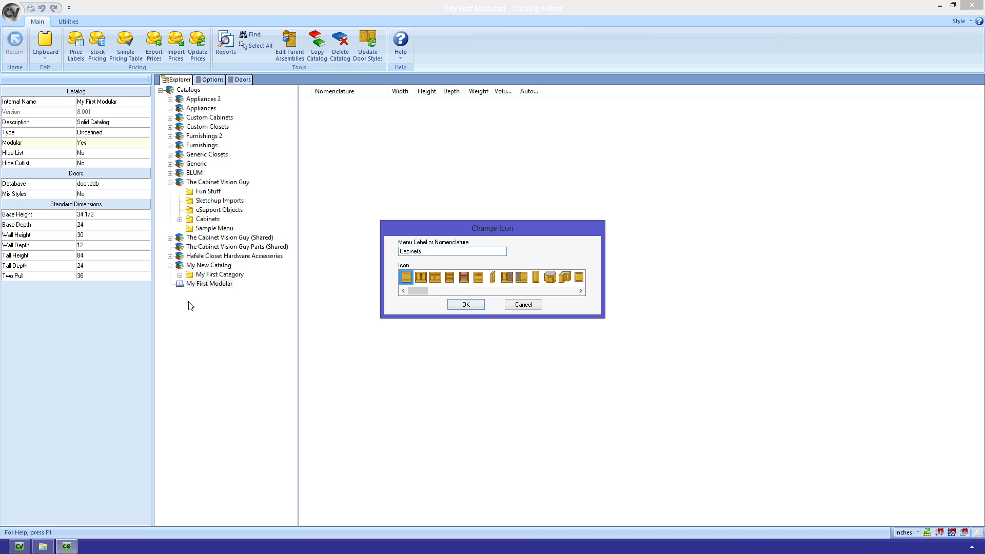
pyautogui.click(466, 304)
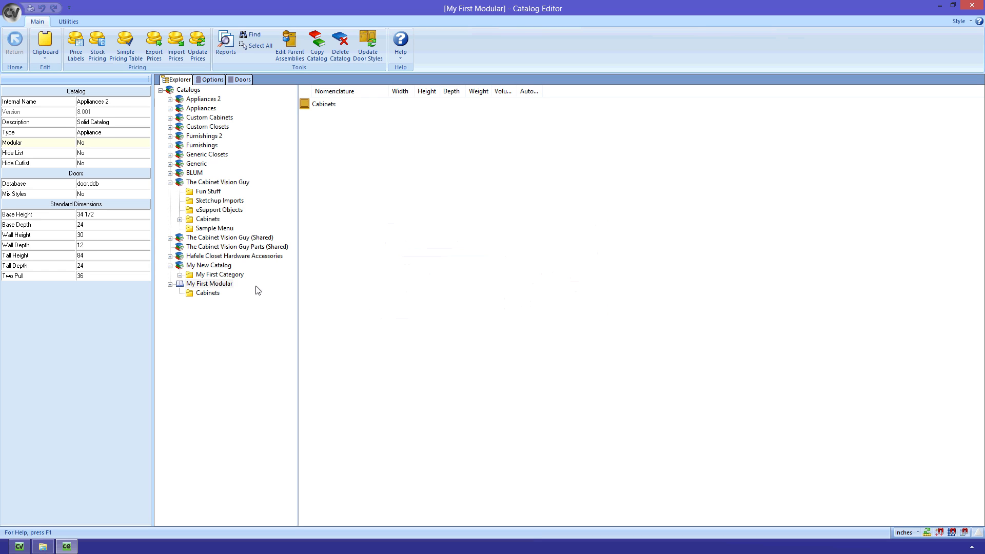
pyautogui.click(208, 283)
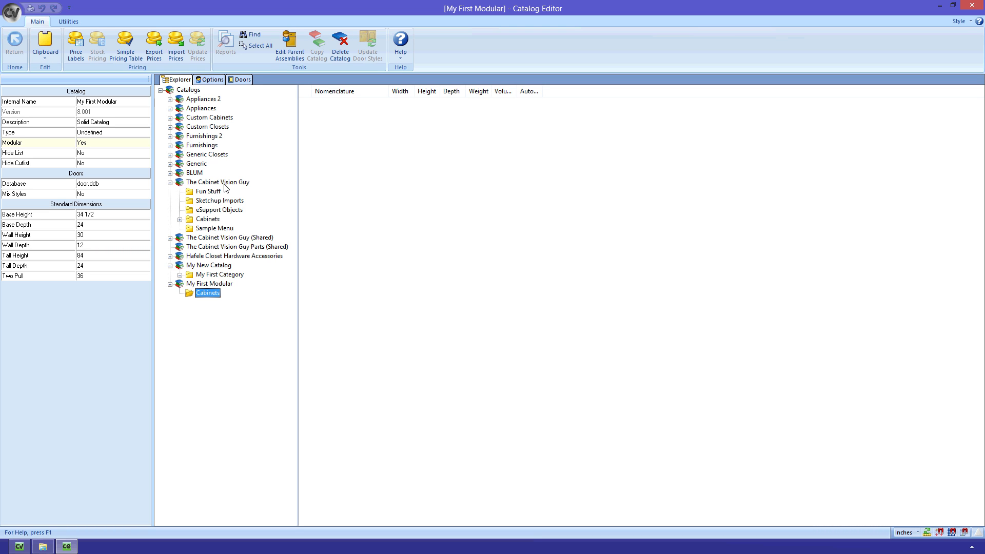
pyautogui.moveTo(211, 90)
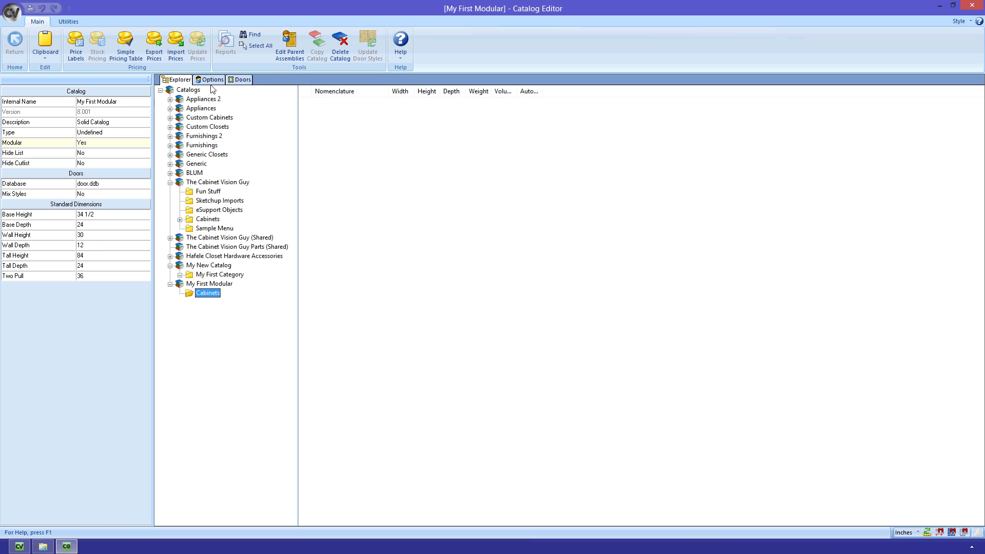
pyautogui.moveTo(75, 45)
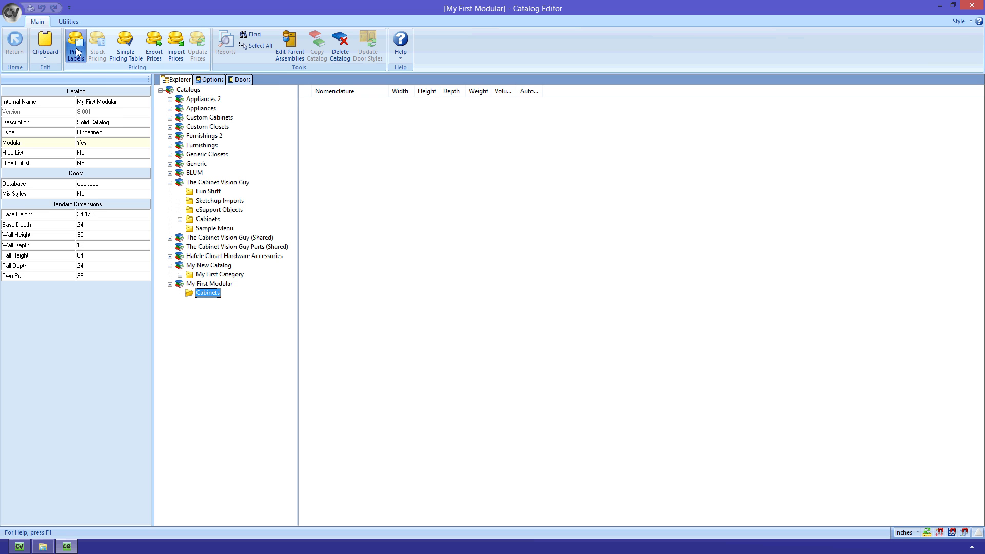
pyautogui.moveTo(75, 44)
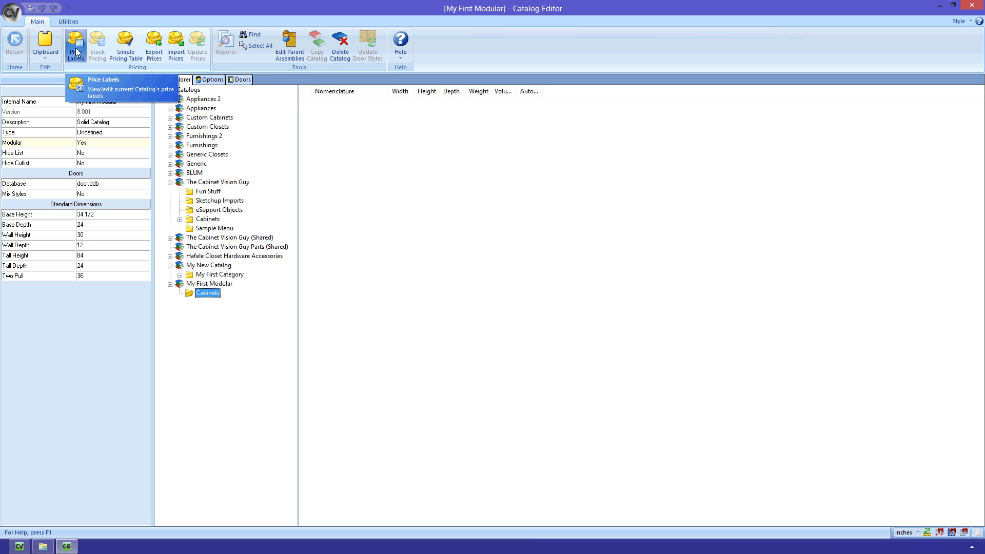
pyautogui.click(75, 44)
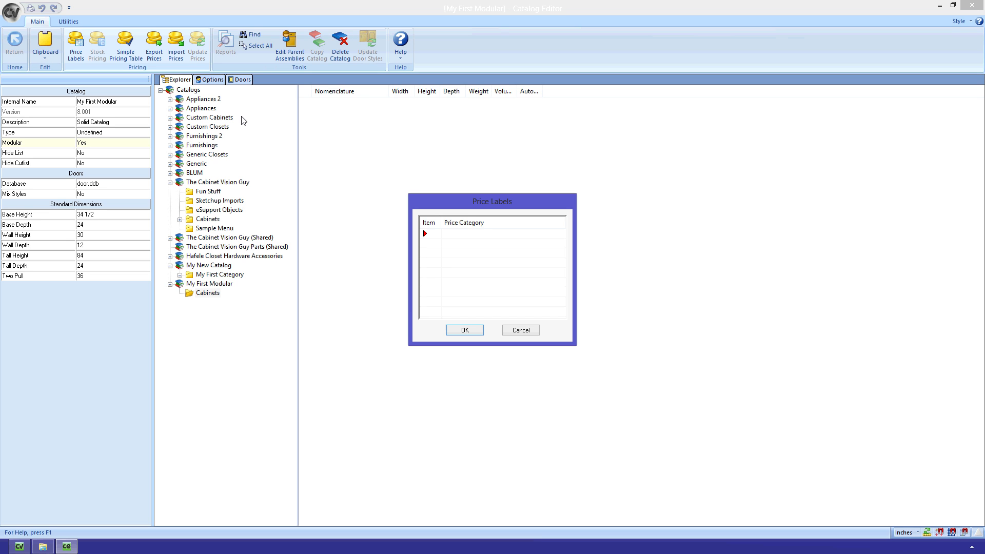
pyautogui.moveTo(270, 142)
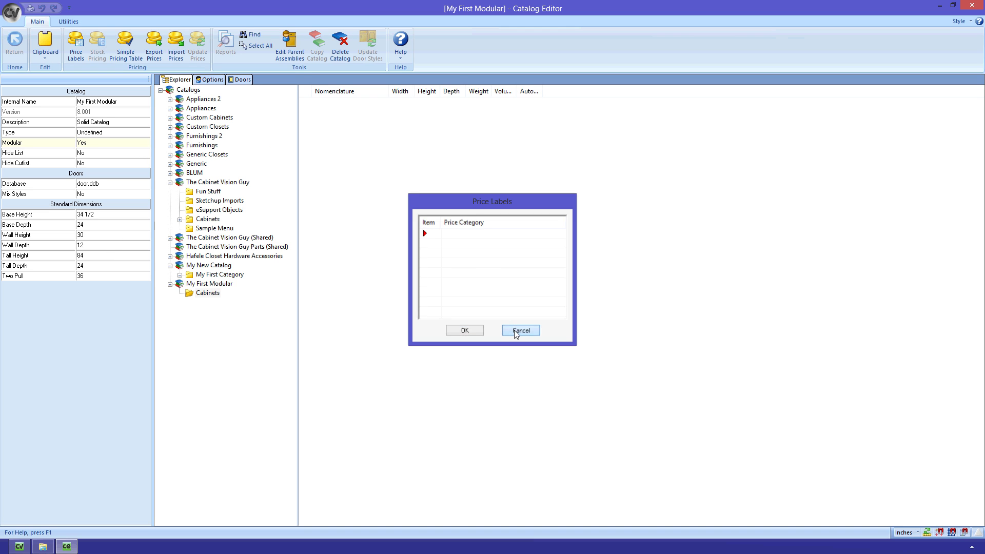
pyautogui.click(520, 329)
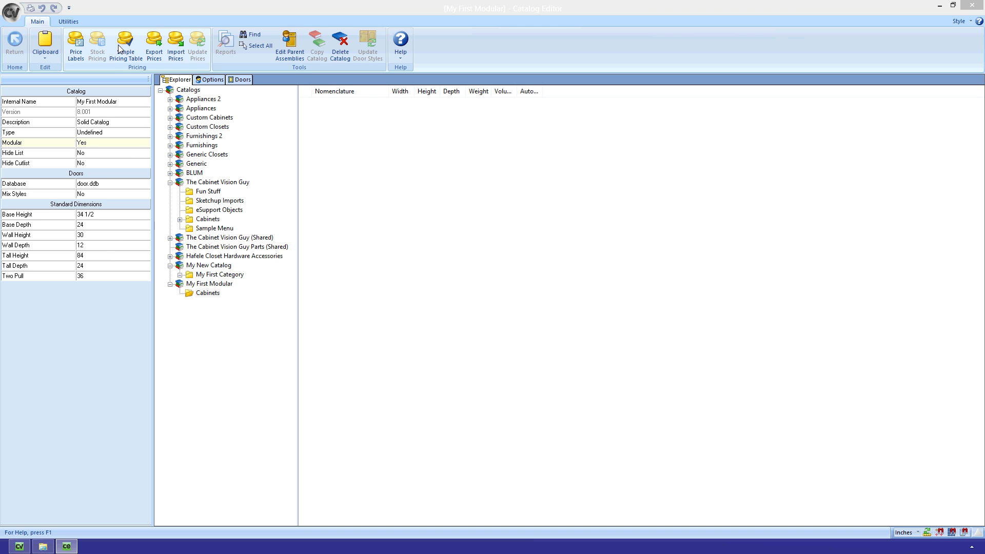
pyautogui.click(125, 45)
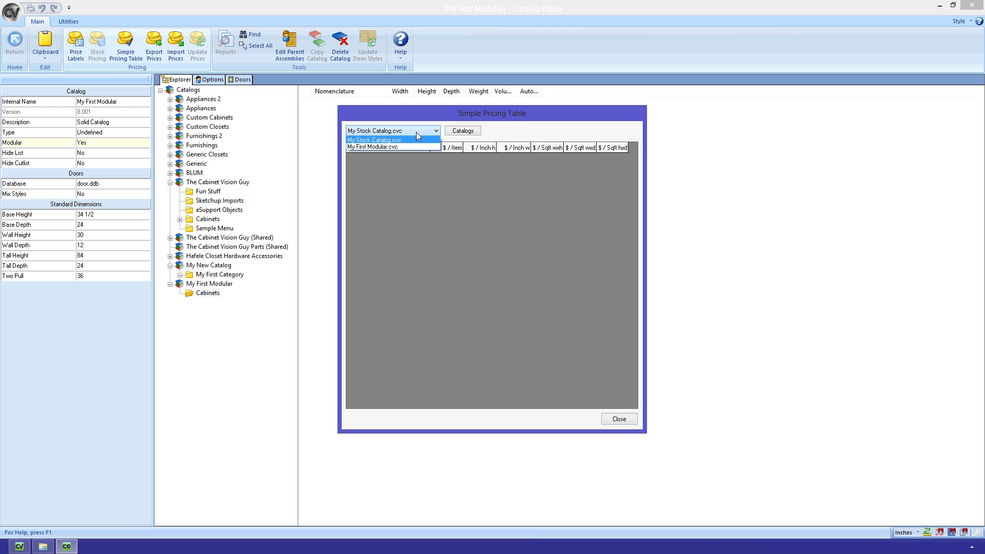
pyautogui.click(375, 147)
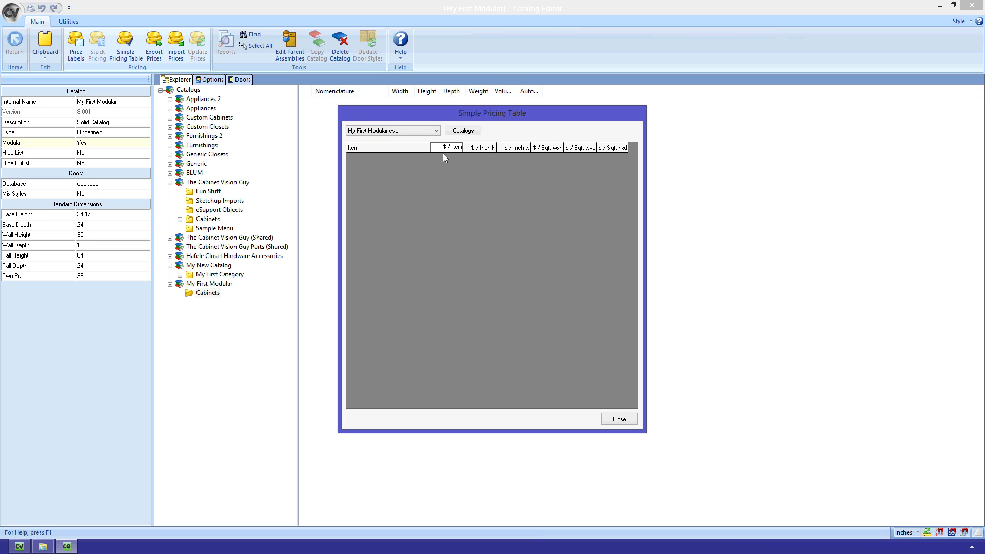
pyautogui.click(618, 418)
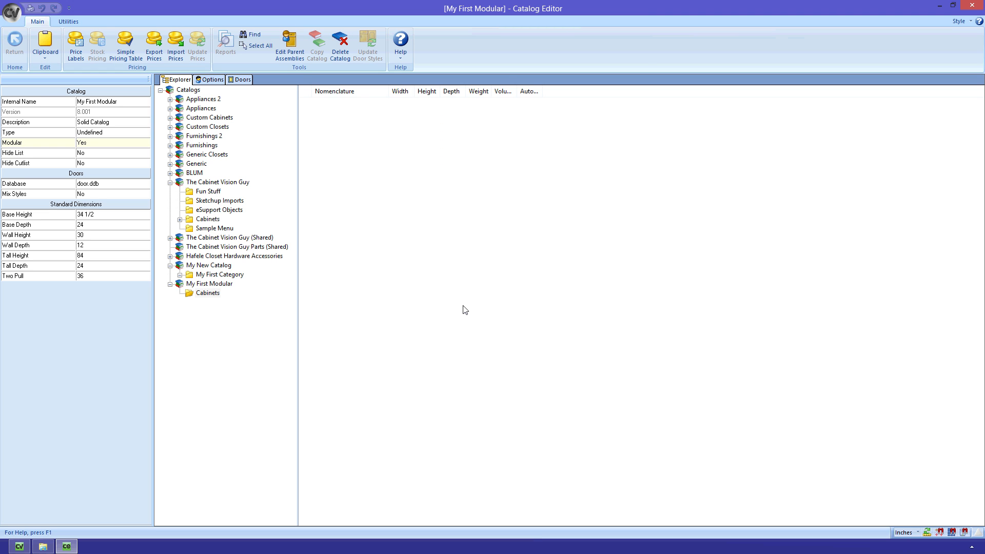
pyautogui.click(212, 79)
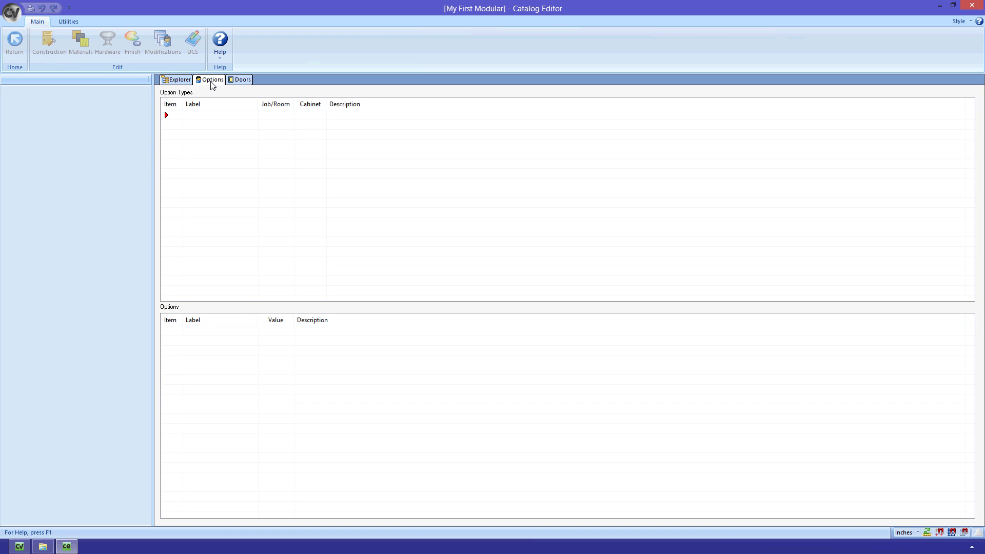
pyautogui.moveTo(226, 83)
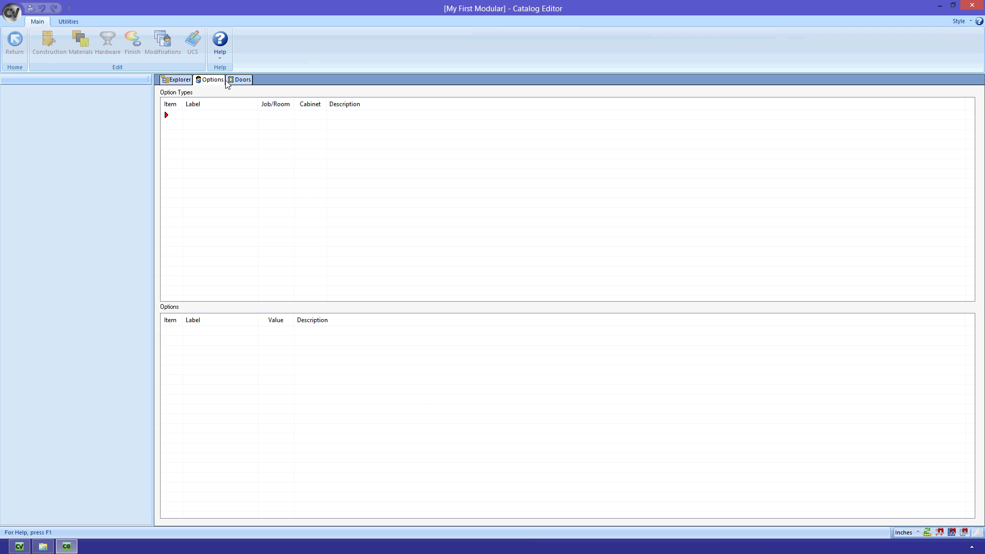
# - Review the catalog's Doors settings before closing Catalog Editor
pyautogui.click(241, 80)
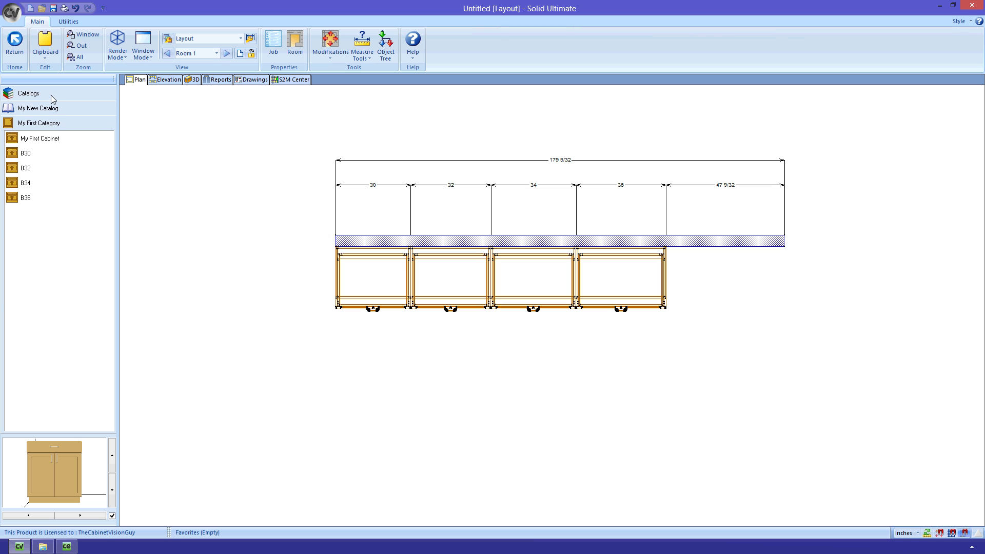
# - Choose the Generic catalog, keep its default hinge and door options, and finish loading it
pyautogui.click(30, 93)
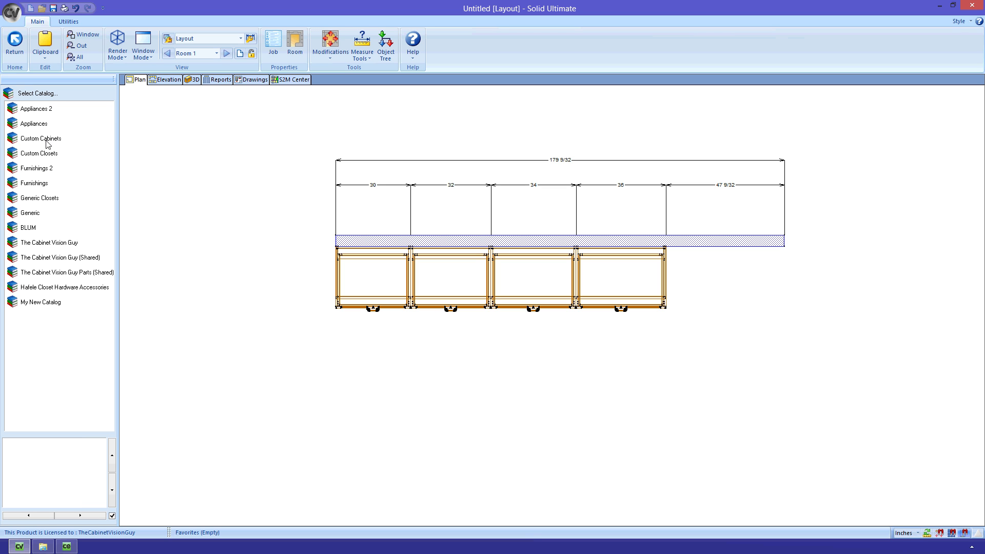
pyautogui.moveTo(41, 201)
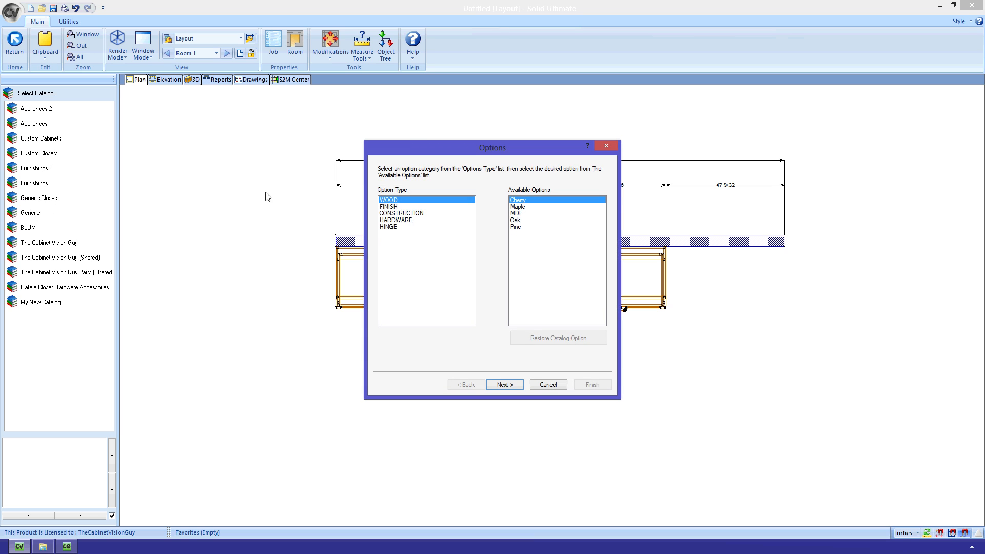
pyautogui.moveTo(391, 207)
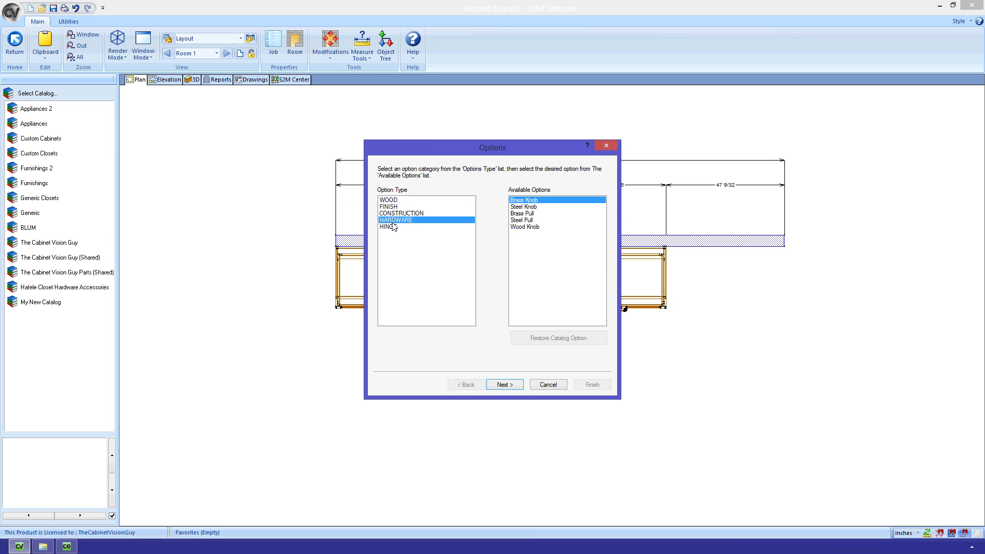
pyautogui.click(387, 226)
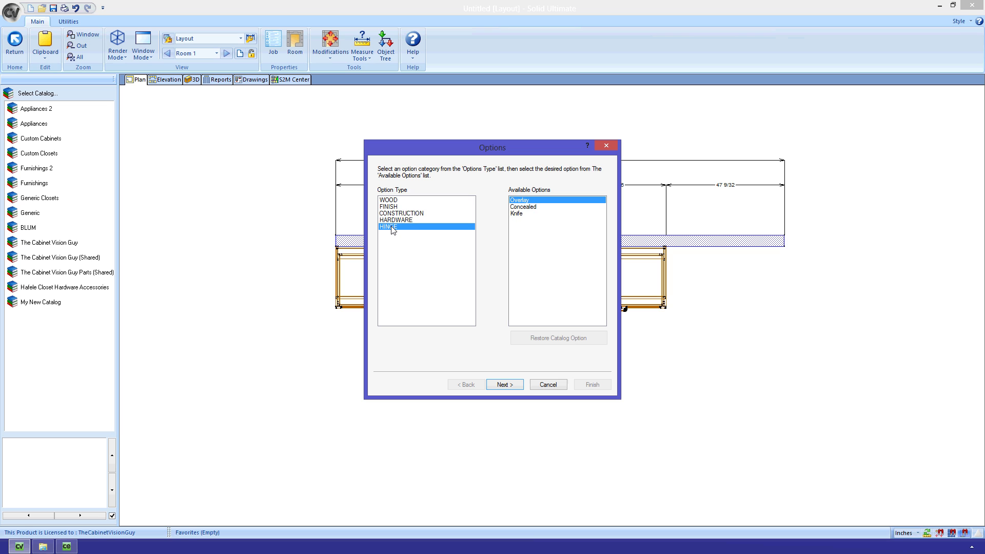
pyautogui.click(504, 384)
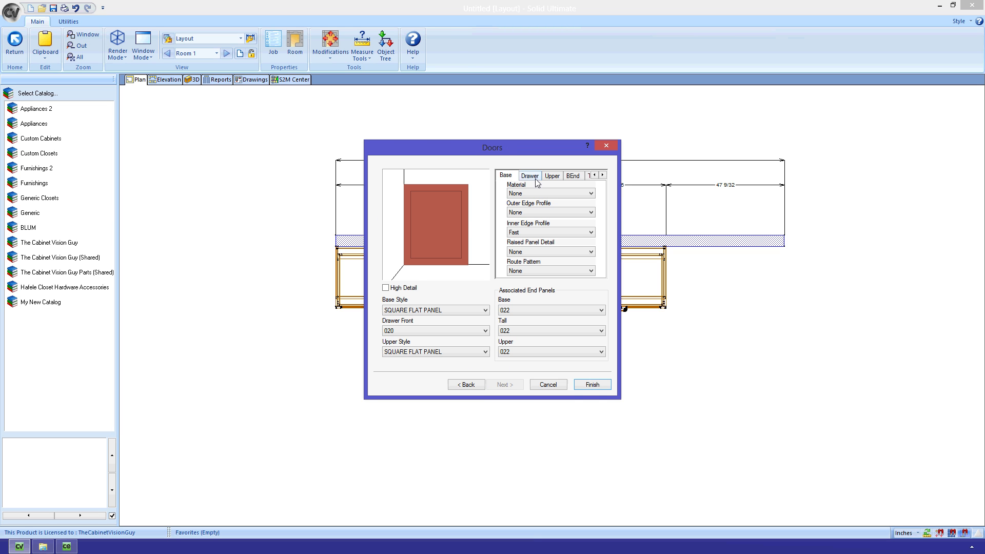
pyautogui.click(573, 175)
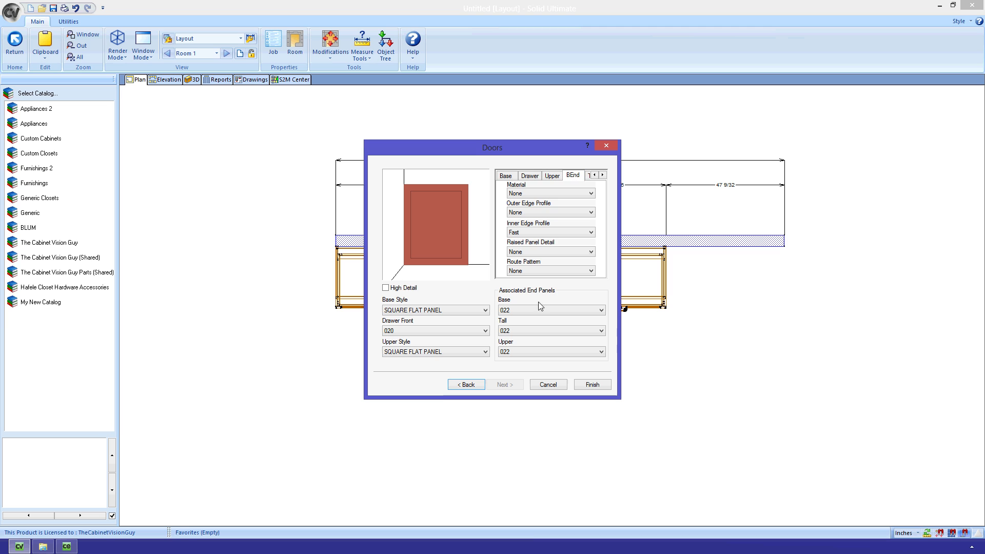
pyautogui.click(591, 384)
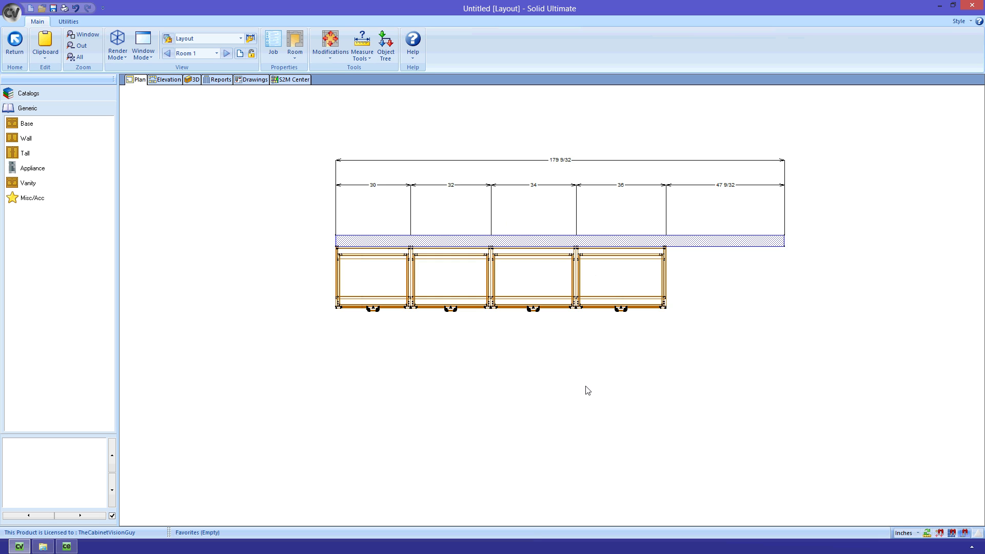
pyautogui.moveTo(28, 132)
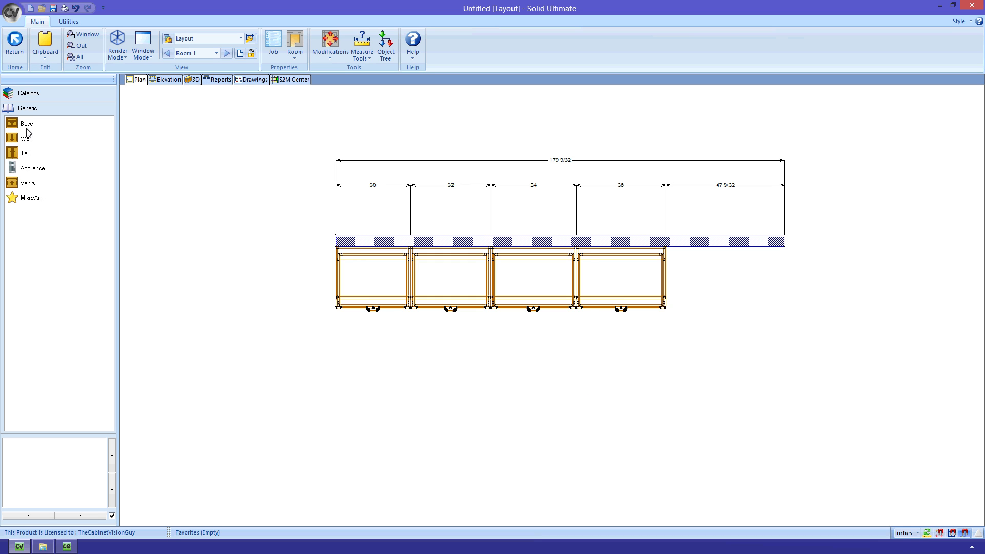
# - Open the generic BD15D3 base drawer cabinet and show it in 3D with solid rendering
pyautogui.click(26, 123)
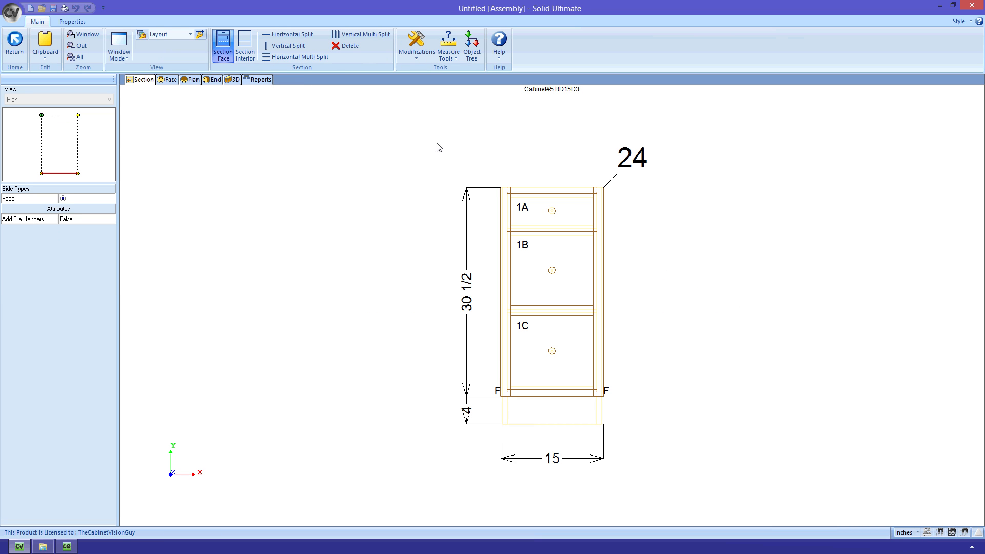
pyautogui.click(233, 79)
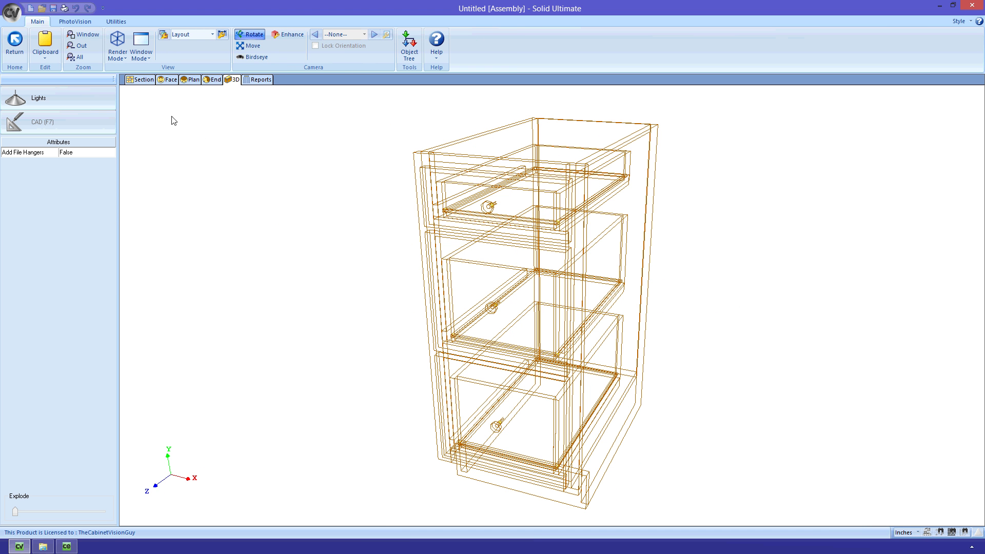
pyautogui.click(116, 44)
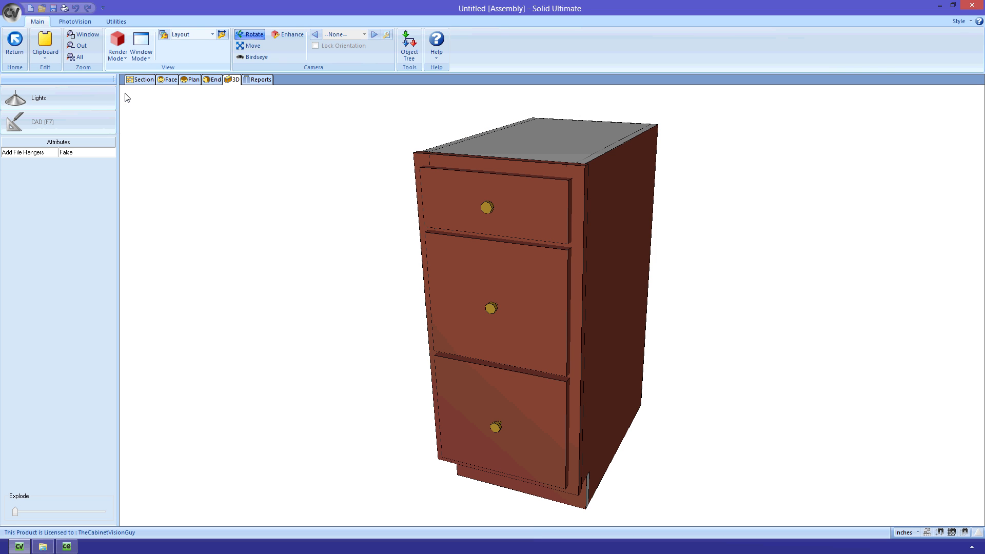